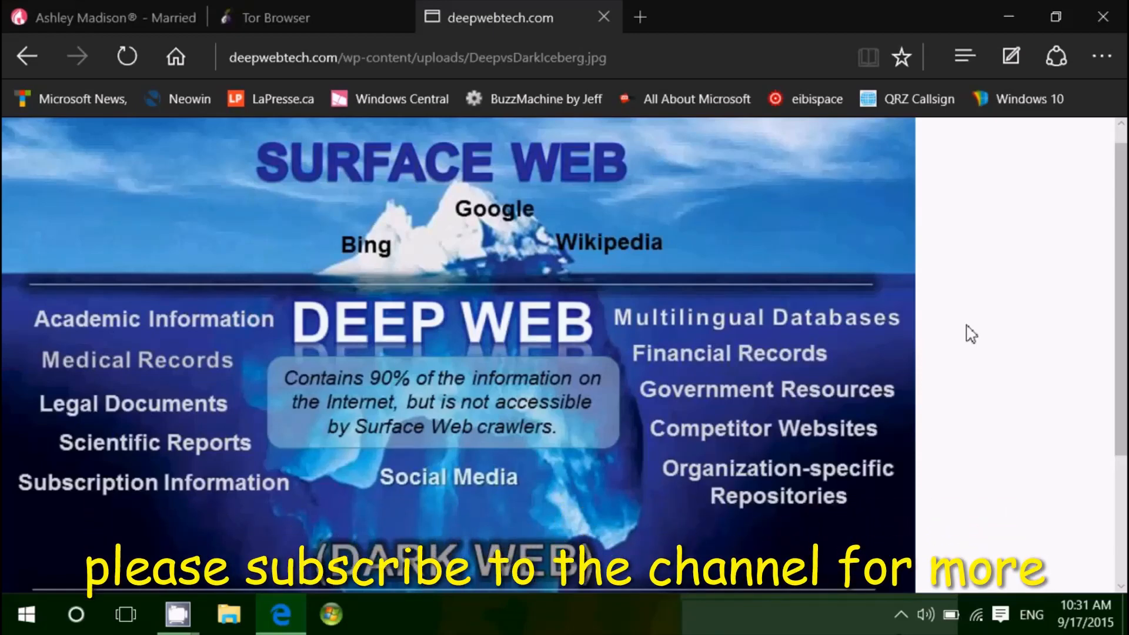
mouse_move(621, 200)
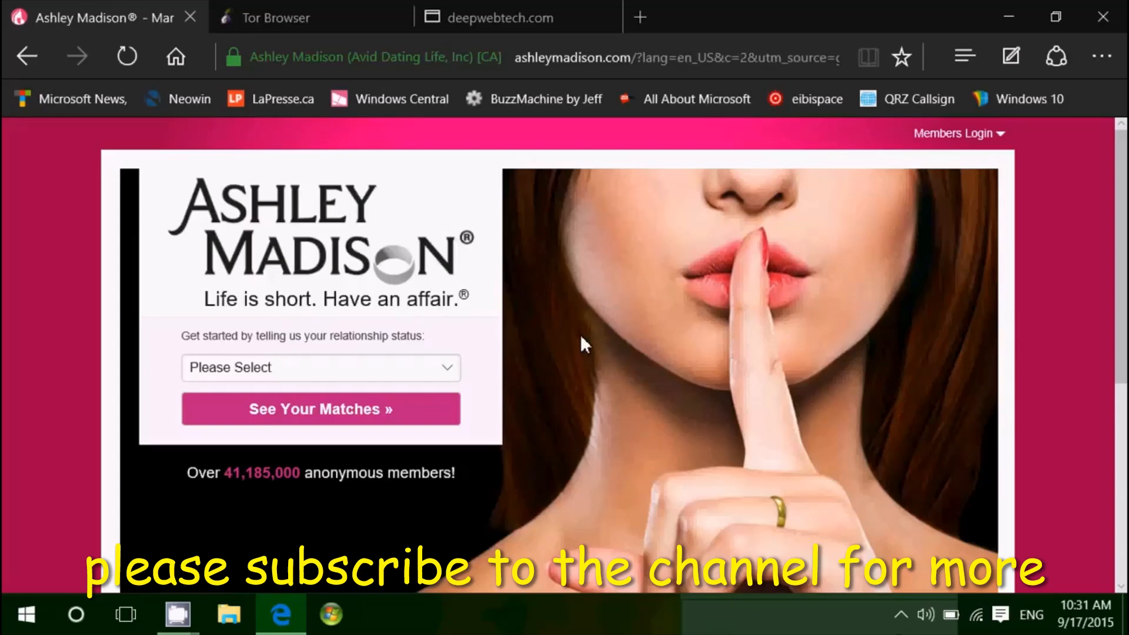
mouse_move(325, 241)
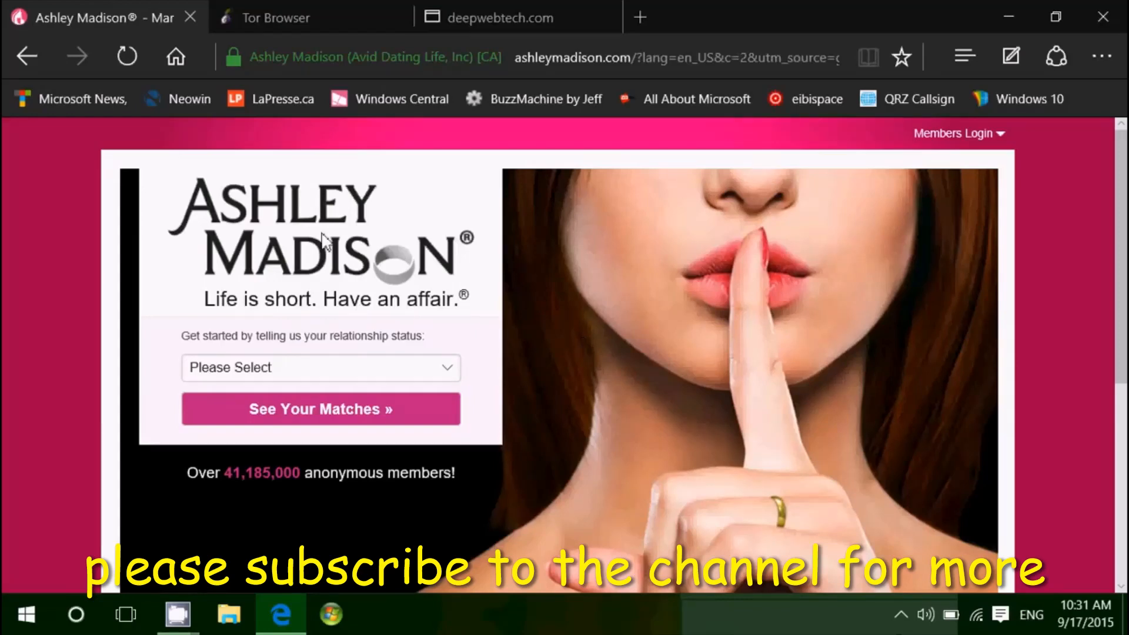
Show the torproject.org Tor Browser project page in Edge
click(500, 18)
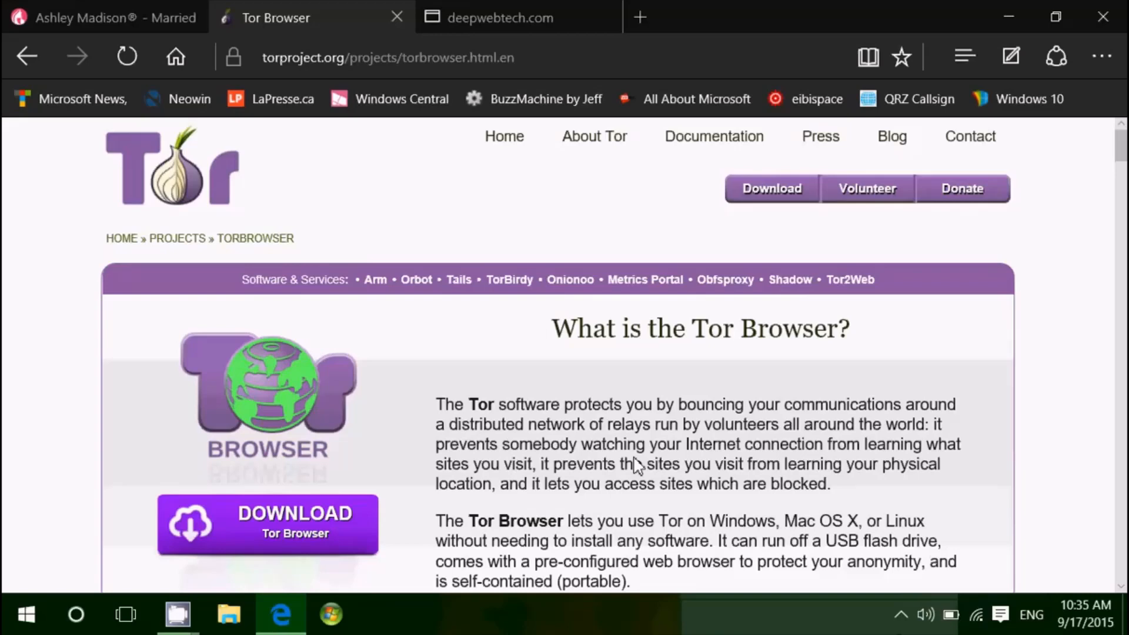
mouse_move(452, 625)
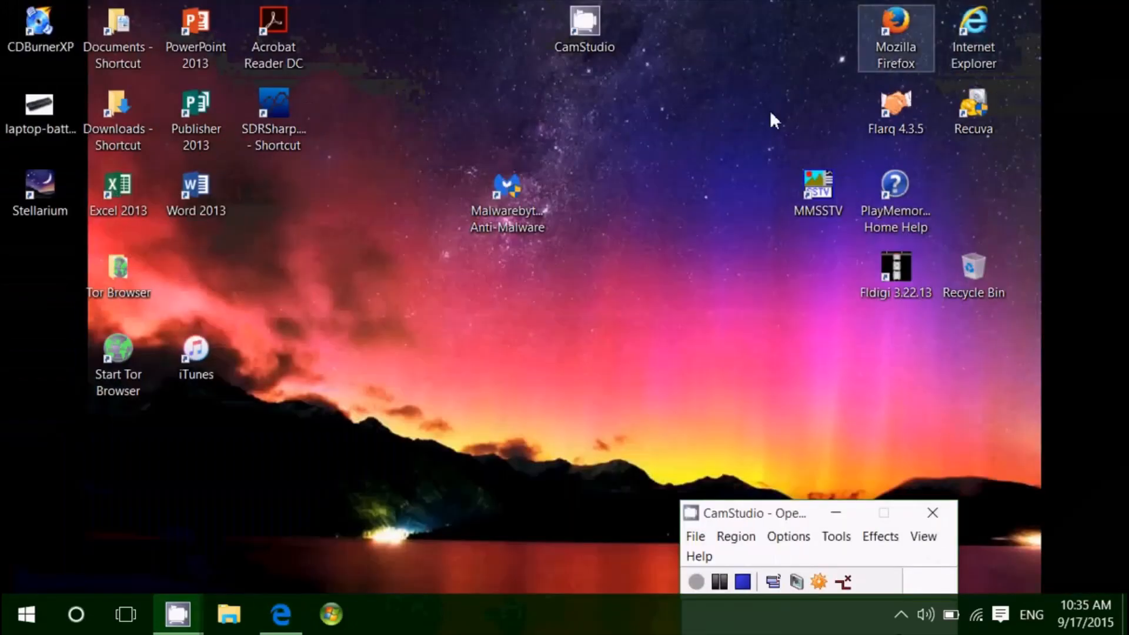
mouse_move(313, 277)
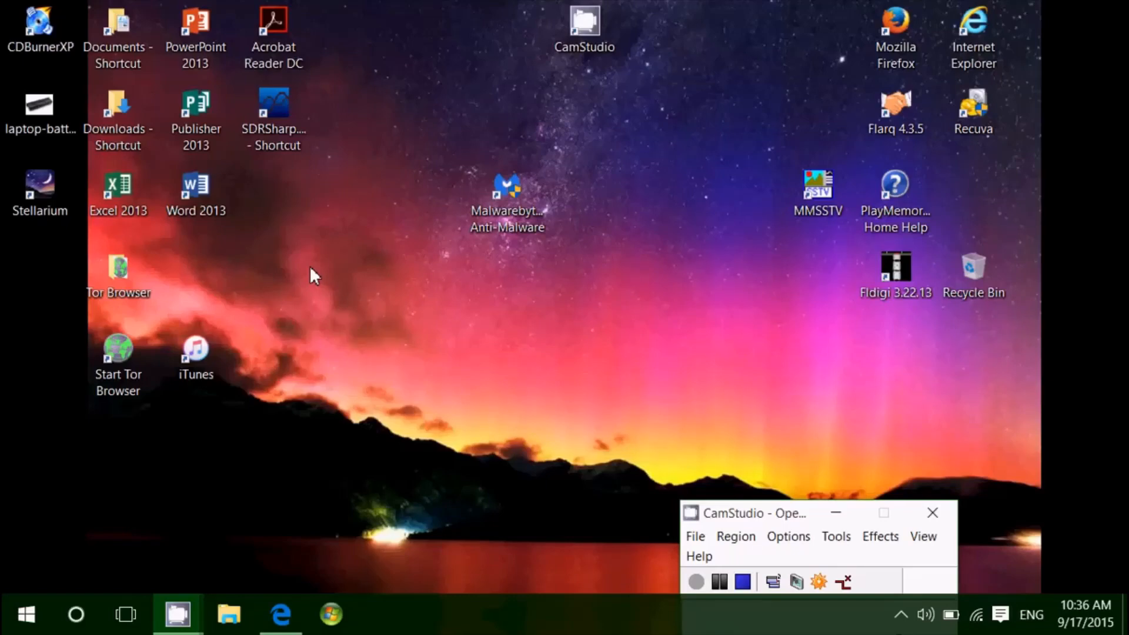
mouse_move(313, 467)
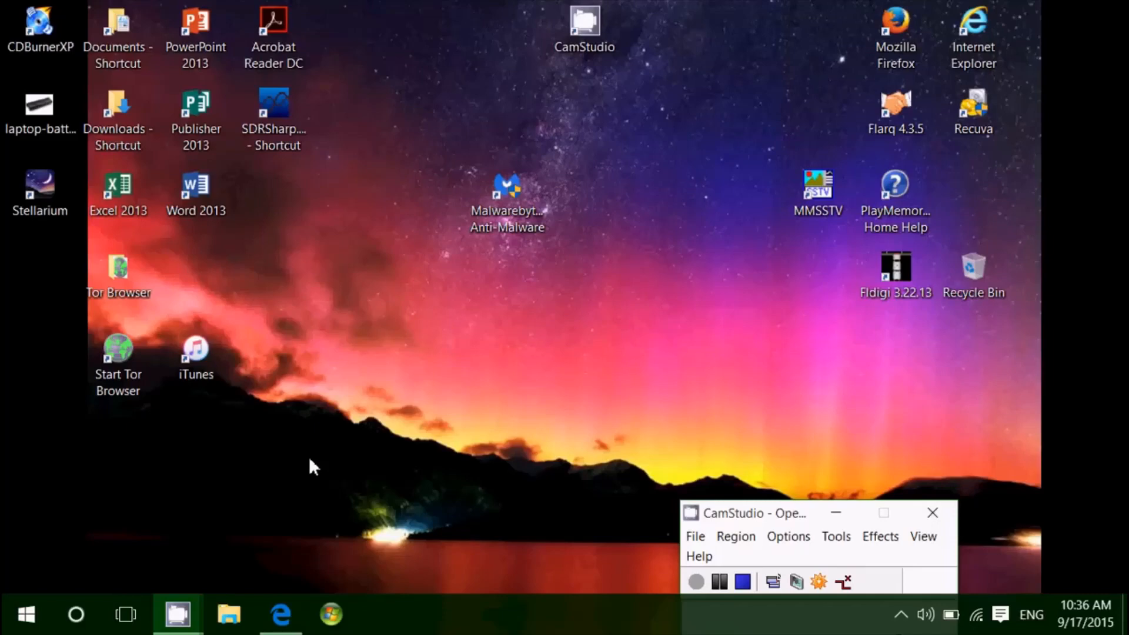
mouse_move(217, 217)
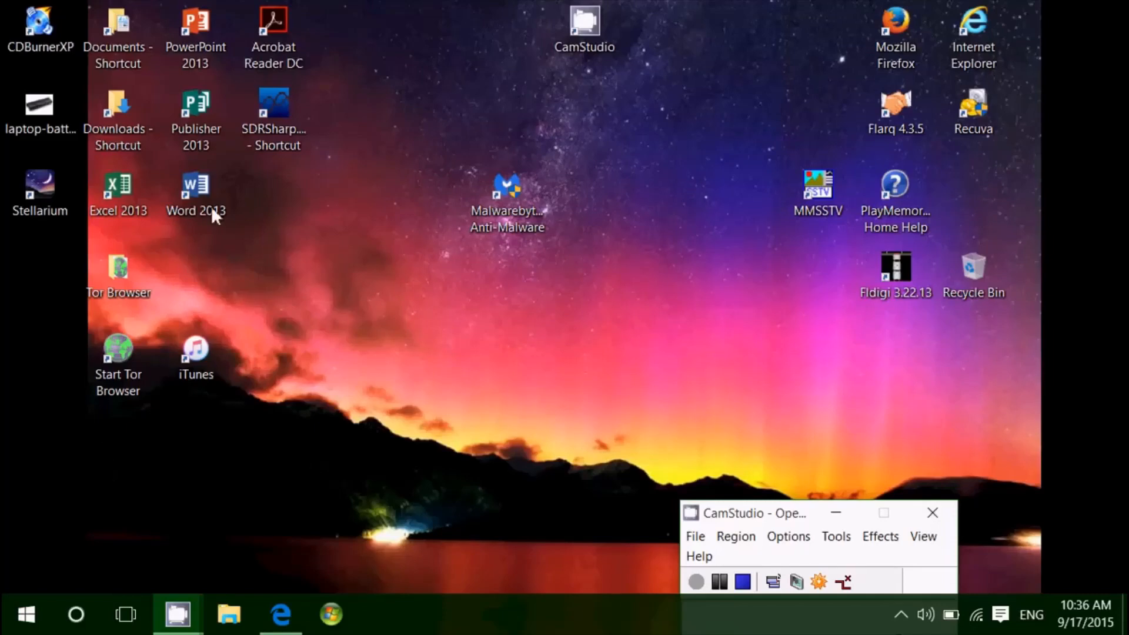
mouse_move(371, 526)
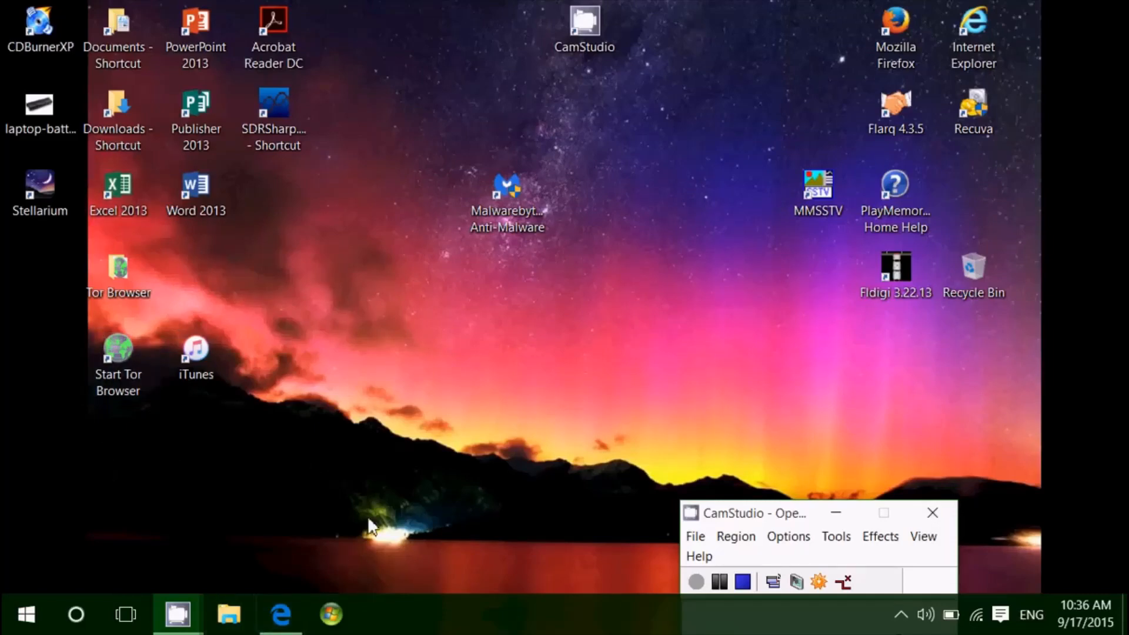
click(118, 349)
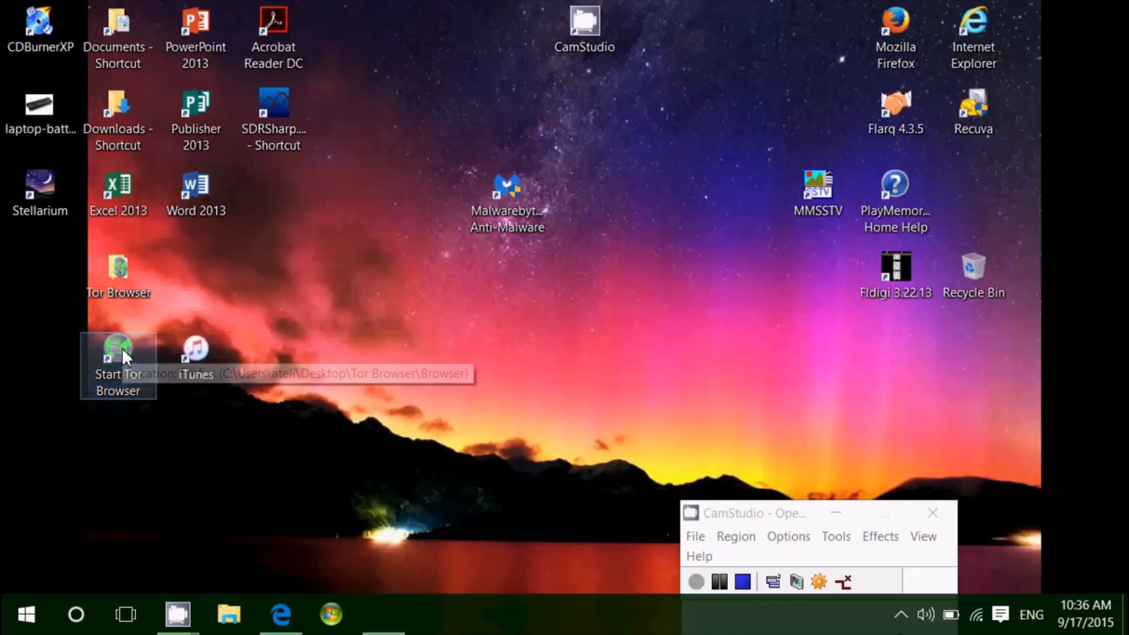
Start Tor Browser from the desktop and maximize it on the Congratulations page
double_click(118, 348)
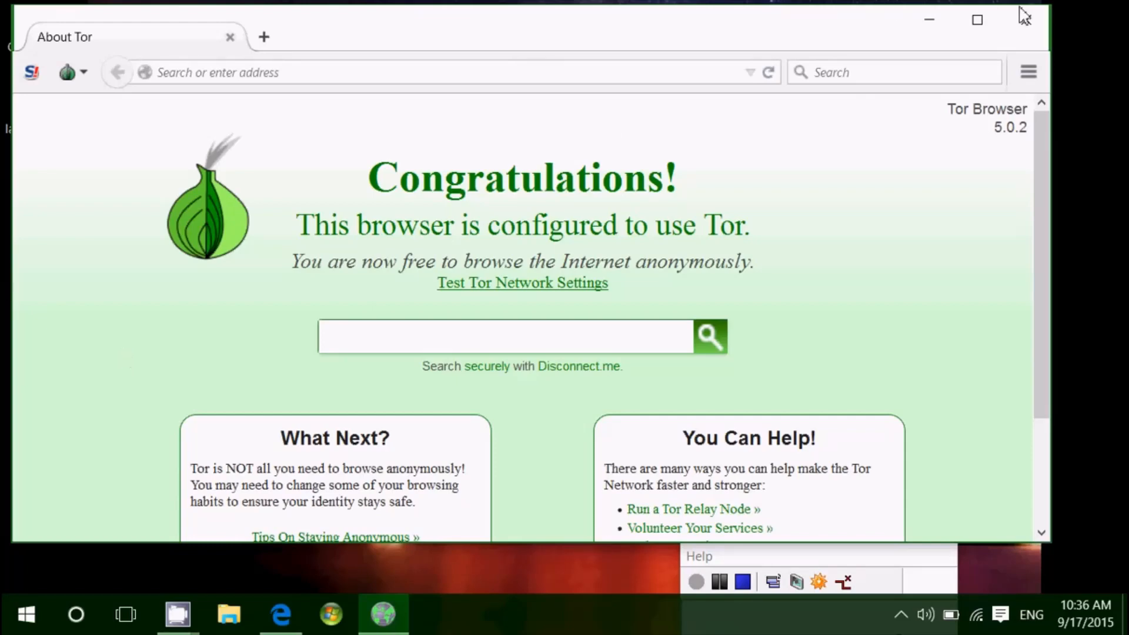
click(978, 20)
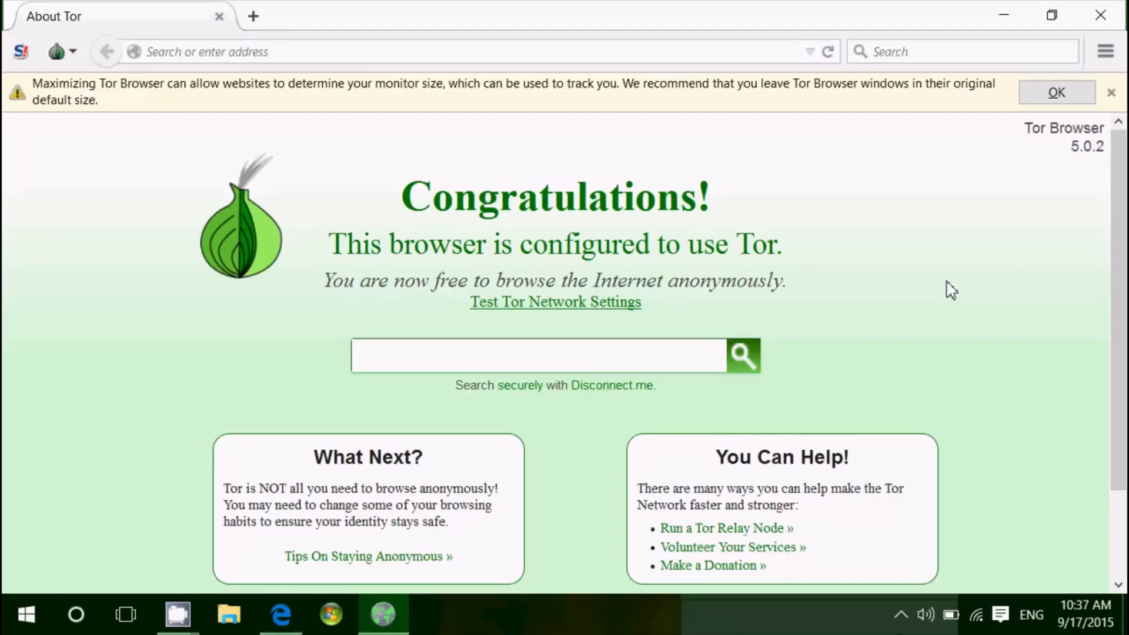
mouse_move(664, 226)
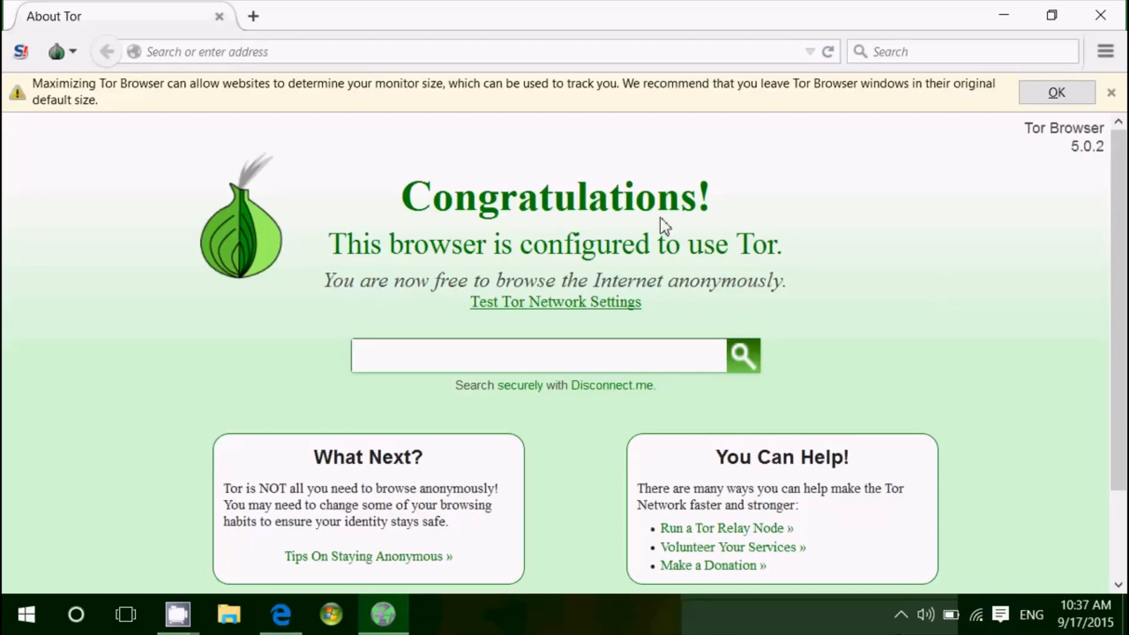
mouse_move(280, 614)
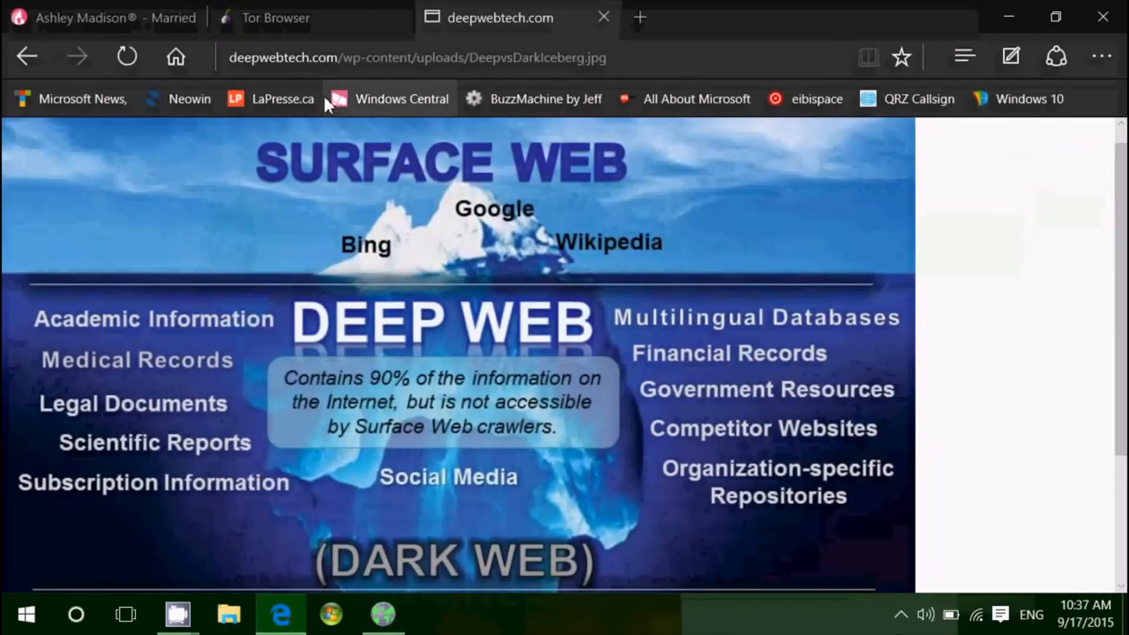
click(276, 18)
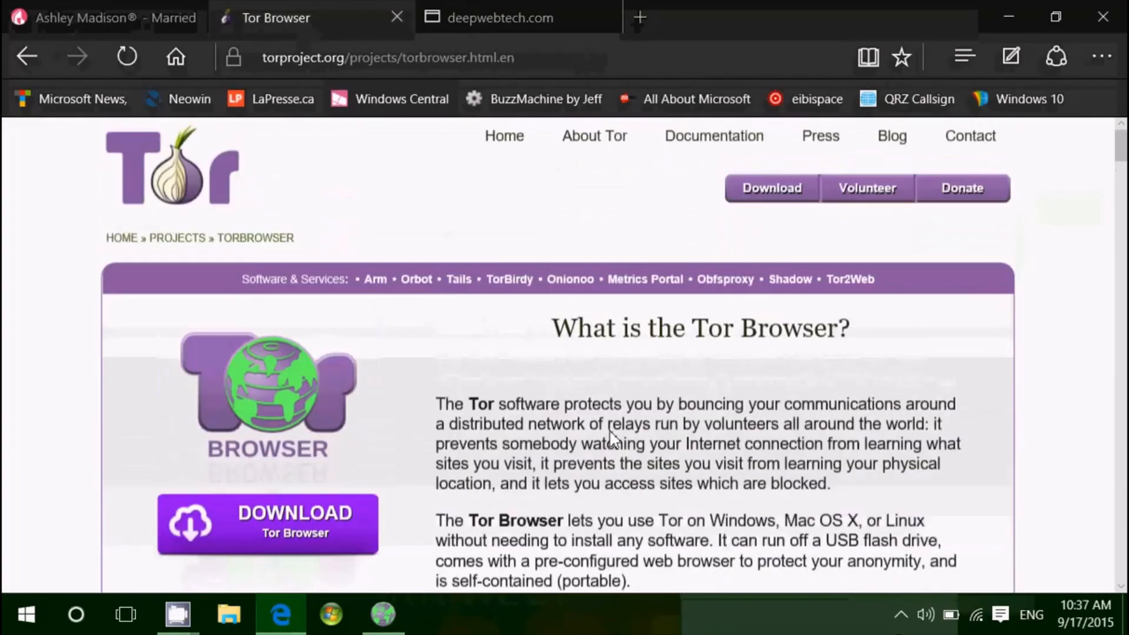
click(383, 615)
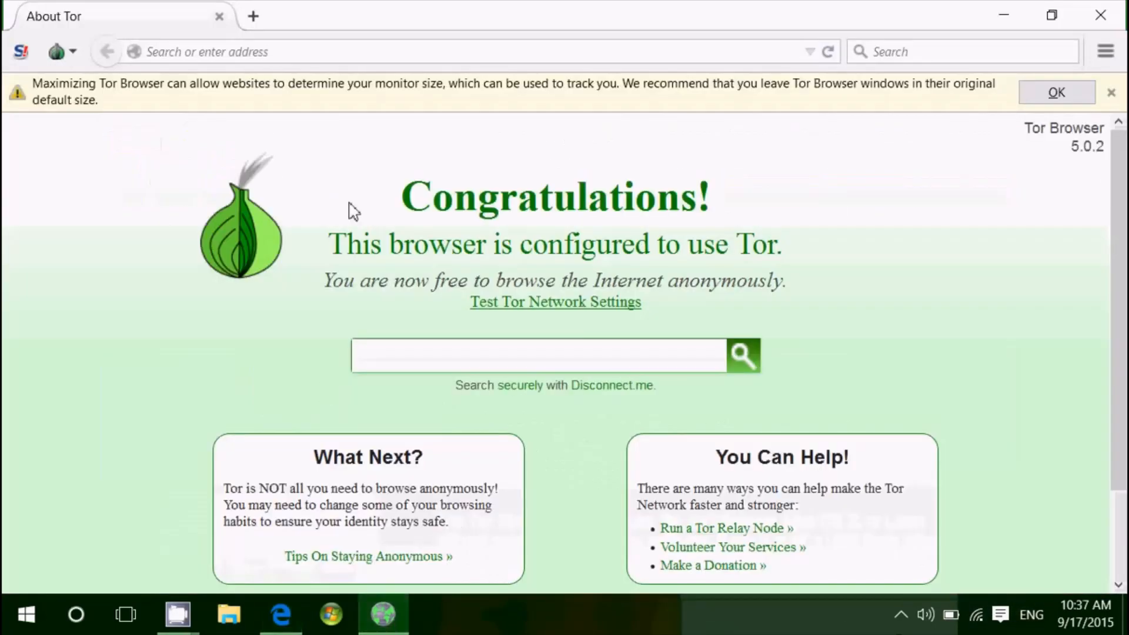
click(319, 51)
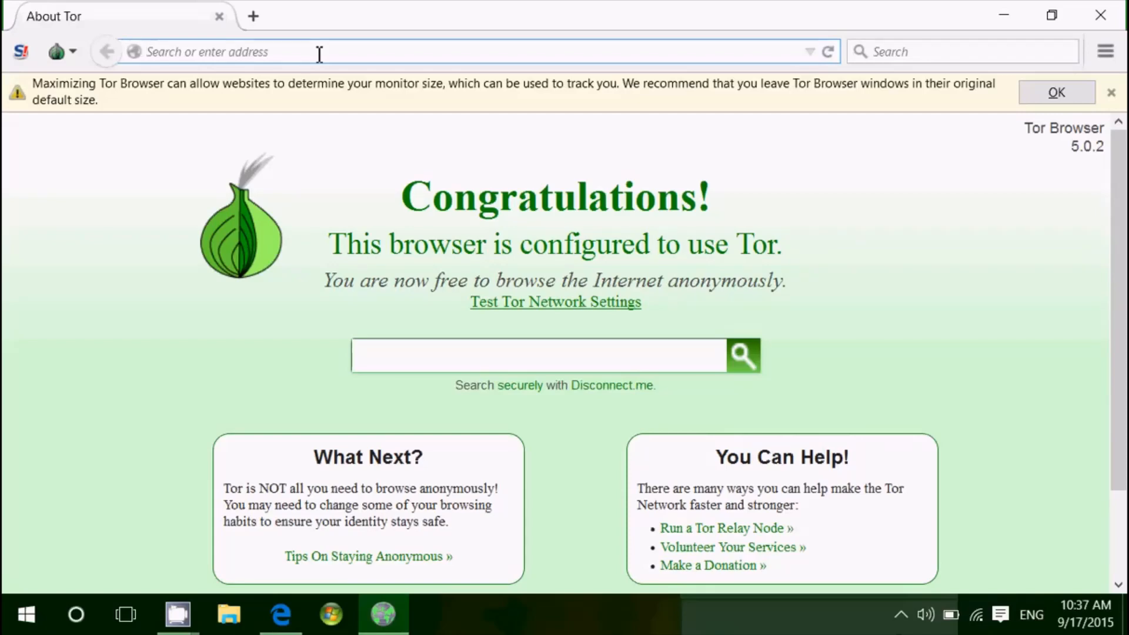
Navigate to hiddenwiki.org, then correct it to thehiddenwiki.org to load the Hidden Wiki
text(hiddenwiki)
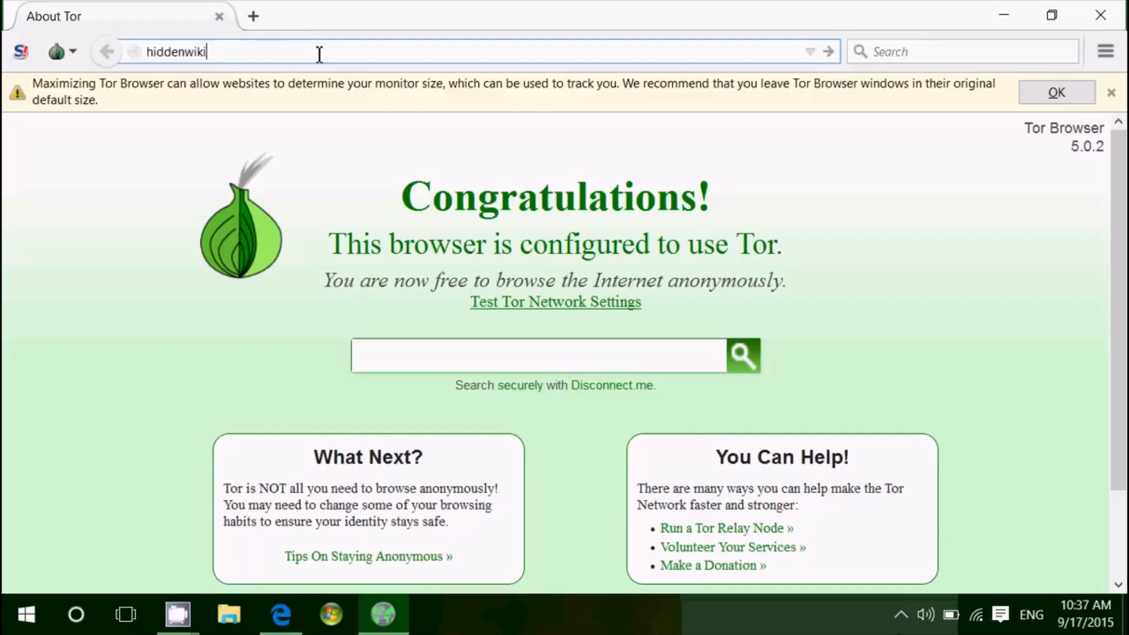
text(.org)
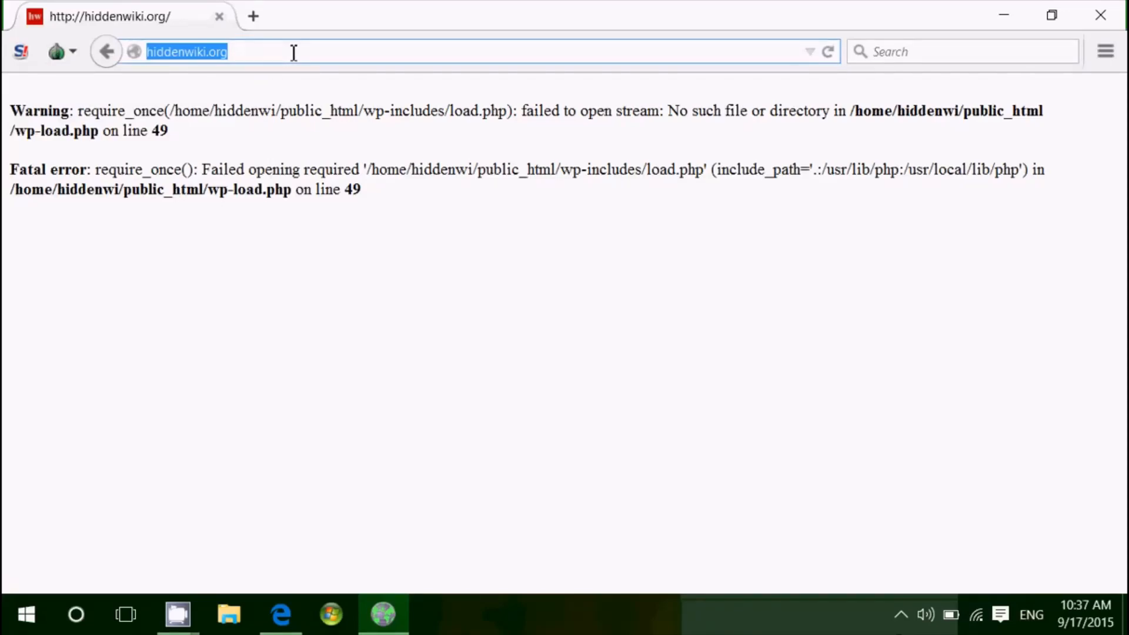
text(the)
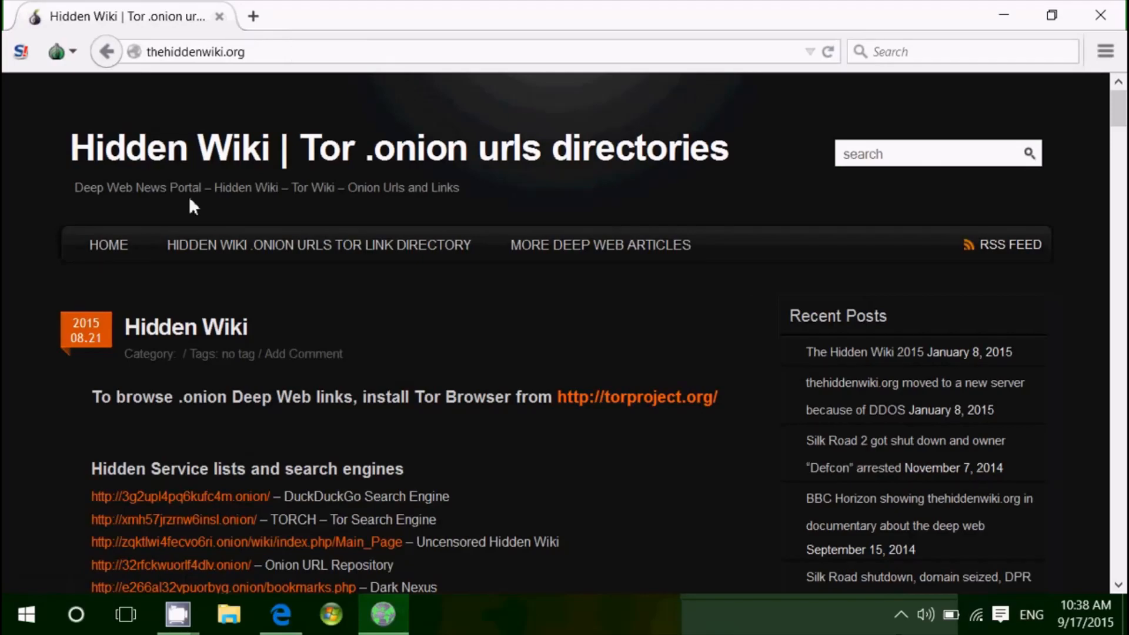
Open the DuckDuckGo .onion link in a new tab and return to the Hidden Wiki tab
scroll(down, 3)
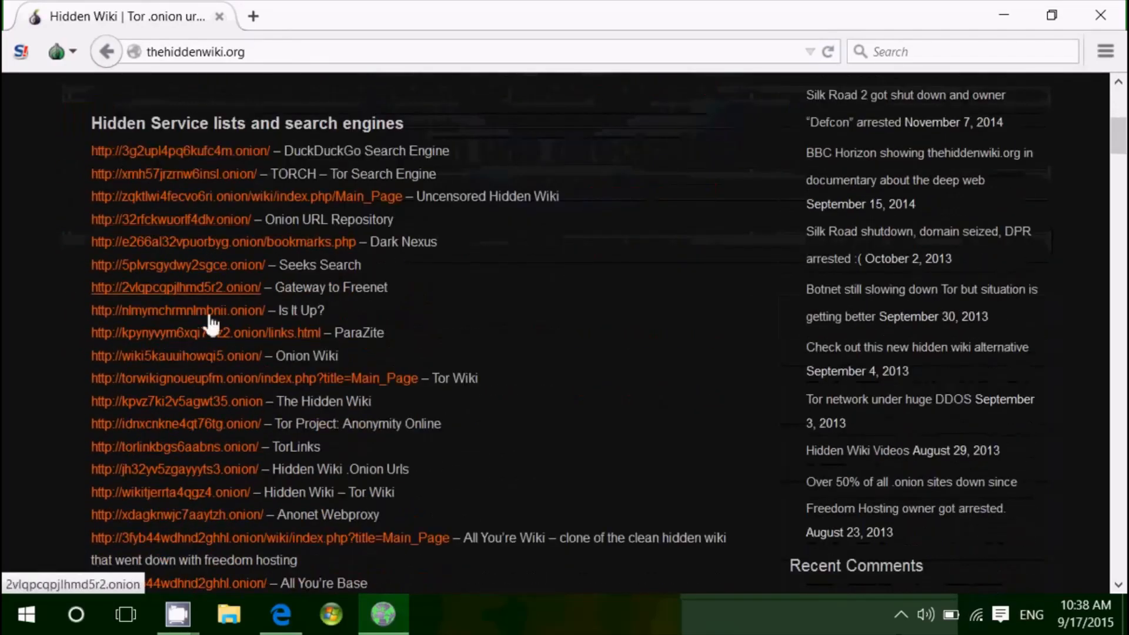
mouse_move(267, 309)
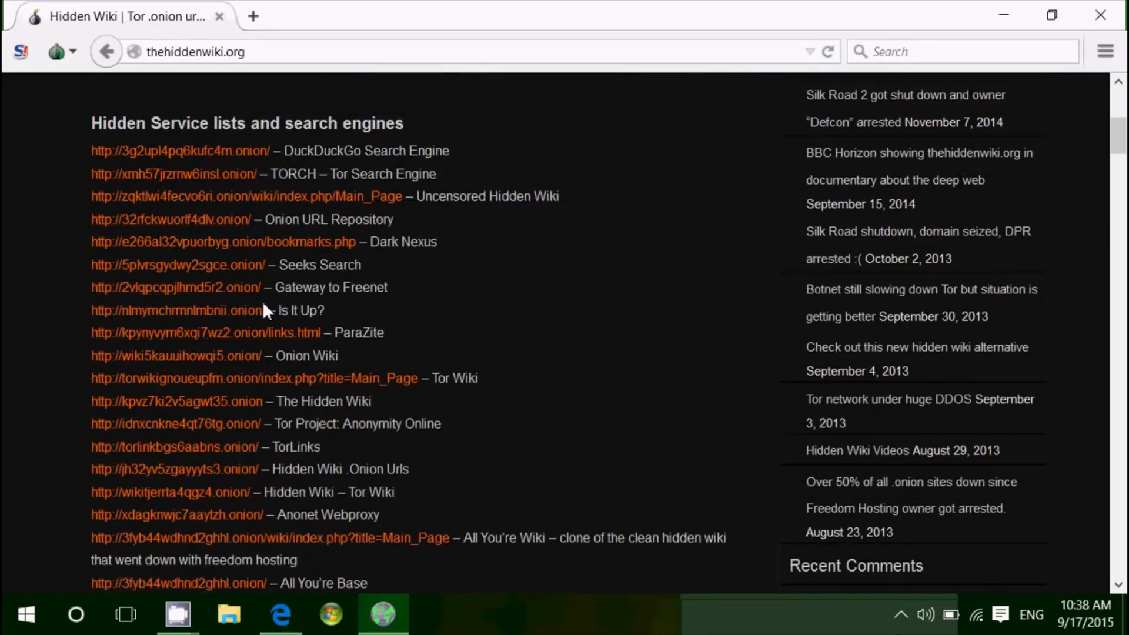
mouse_move(178, 311)
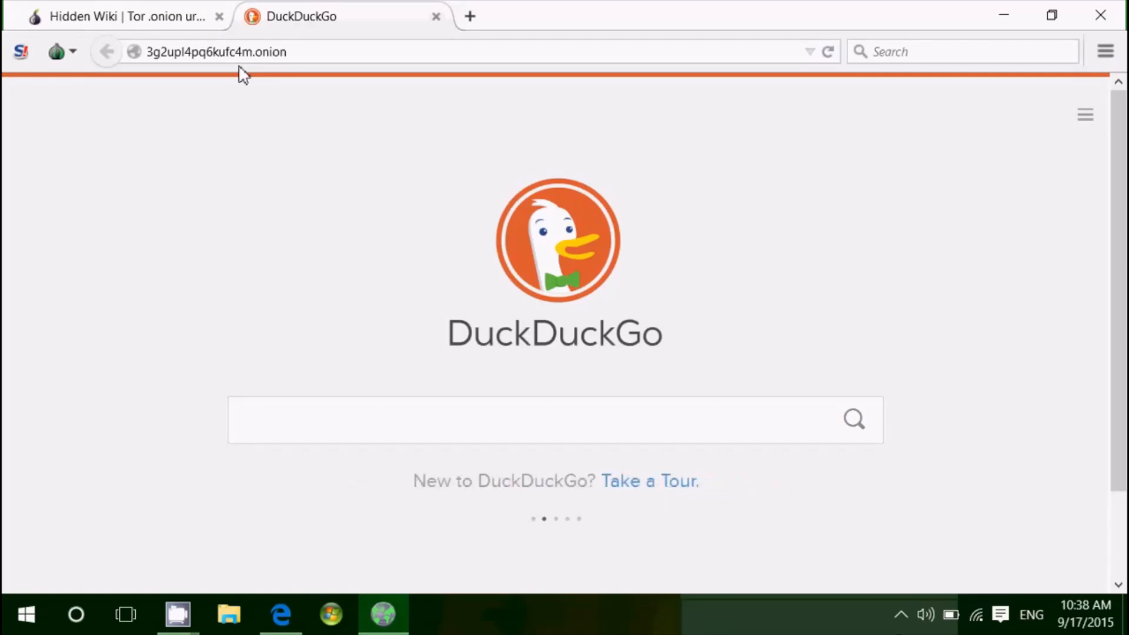
click(554, 420)
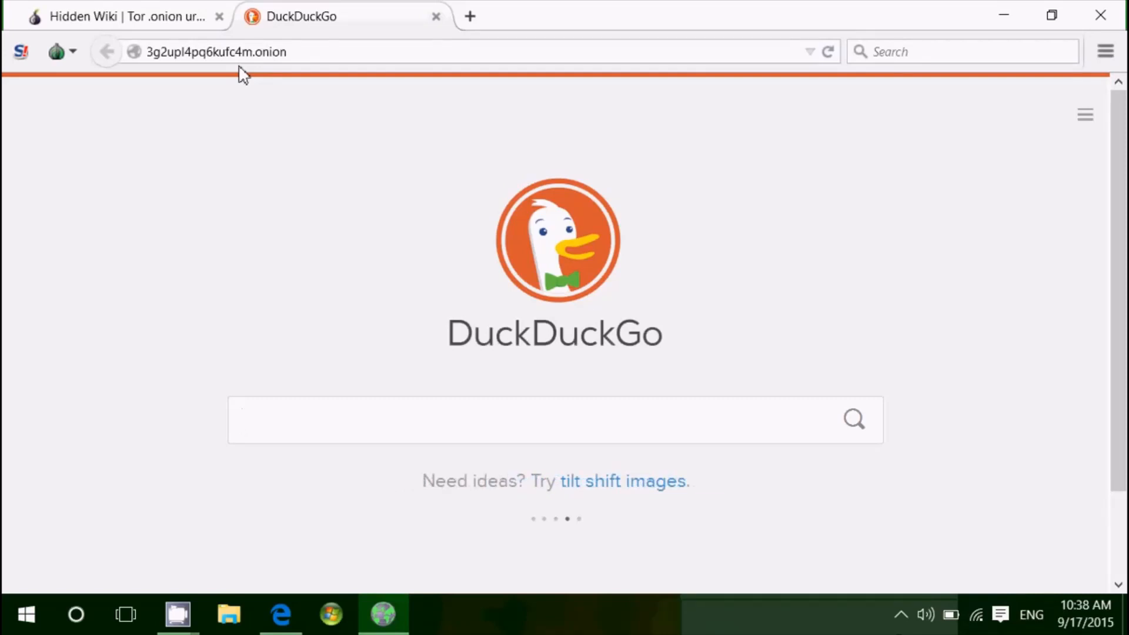
click(555, 420)
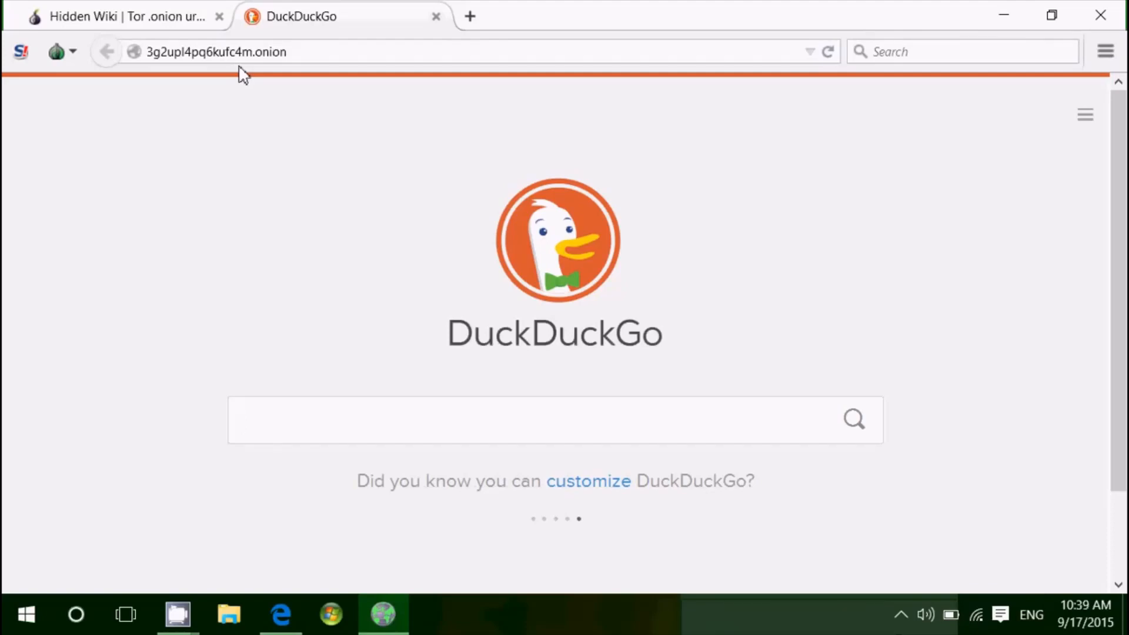
click(554, 419)
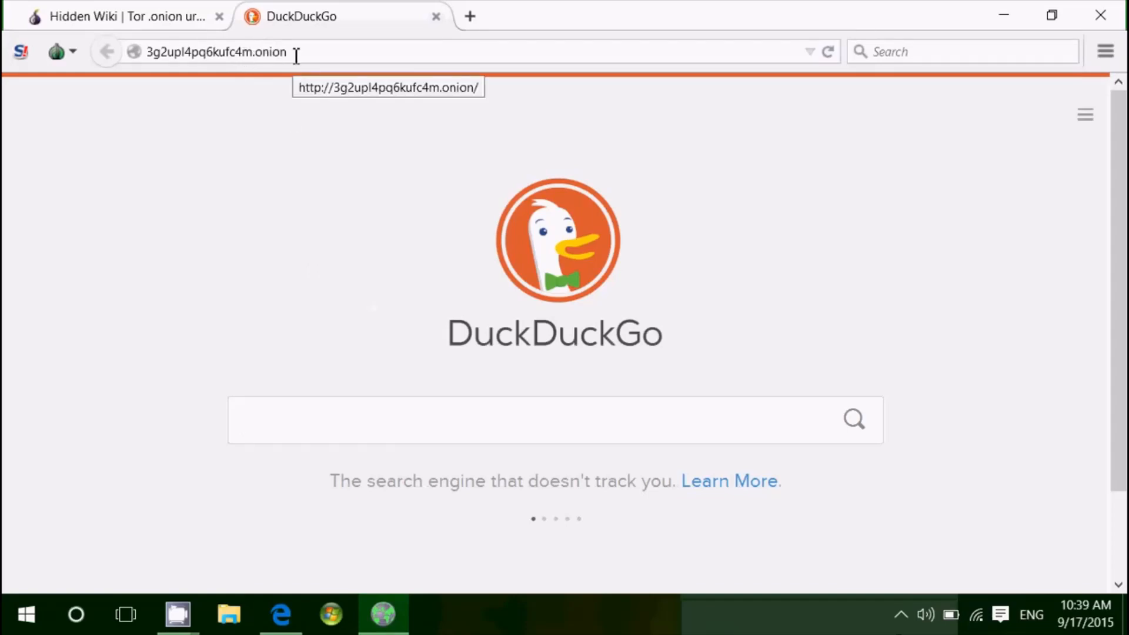
click(122, 15)
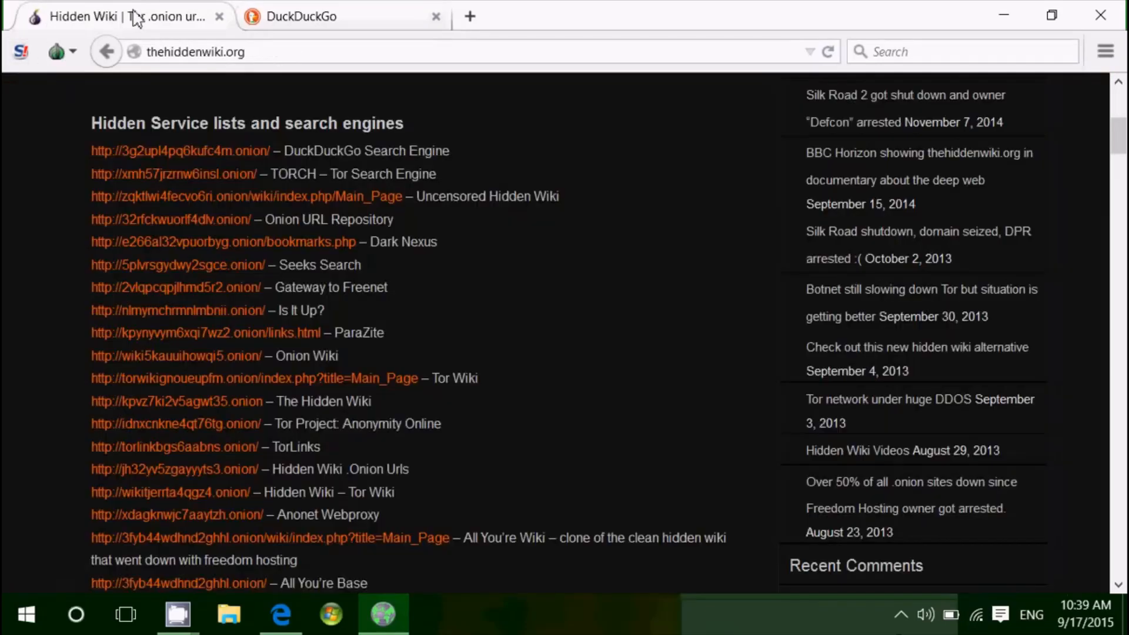
mouse_move(173, 175)
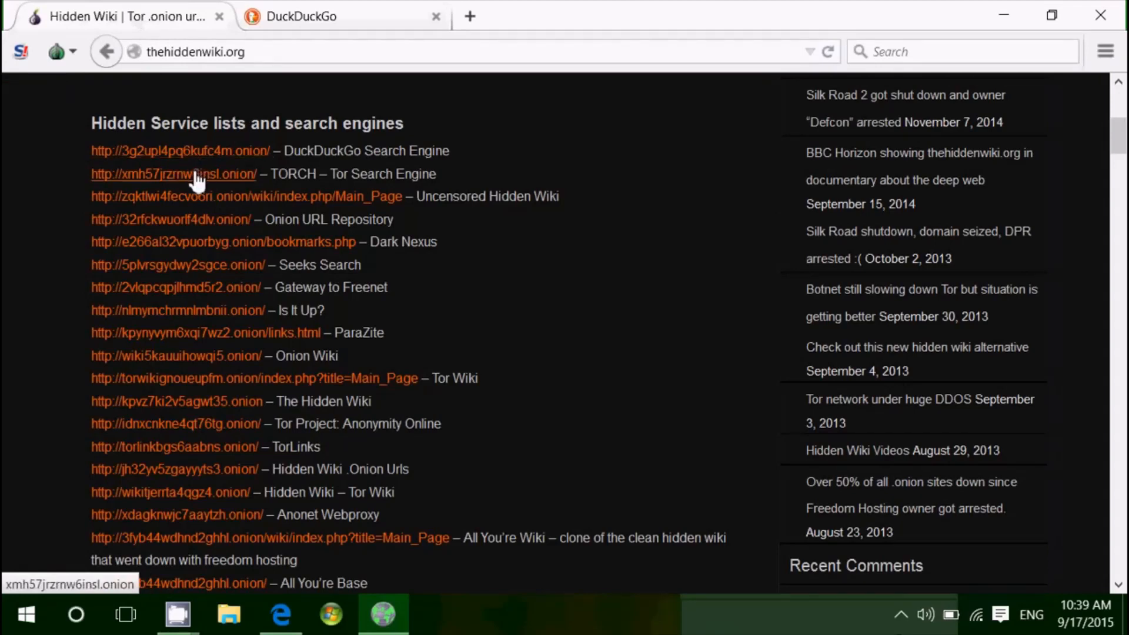
Search TORCH for 'weather' and scroll through the results toward the first link
click(174, 174)
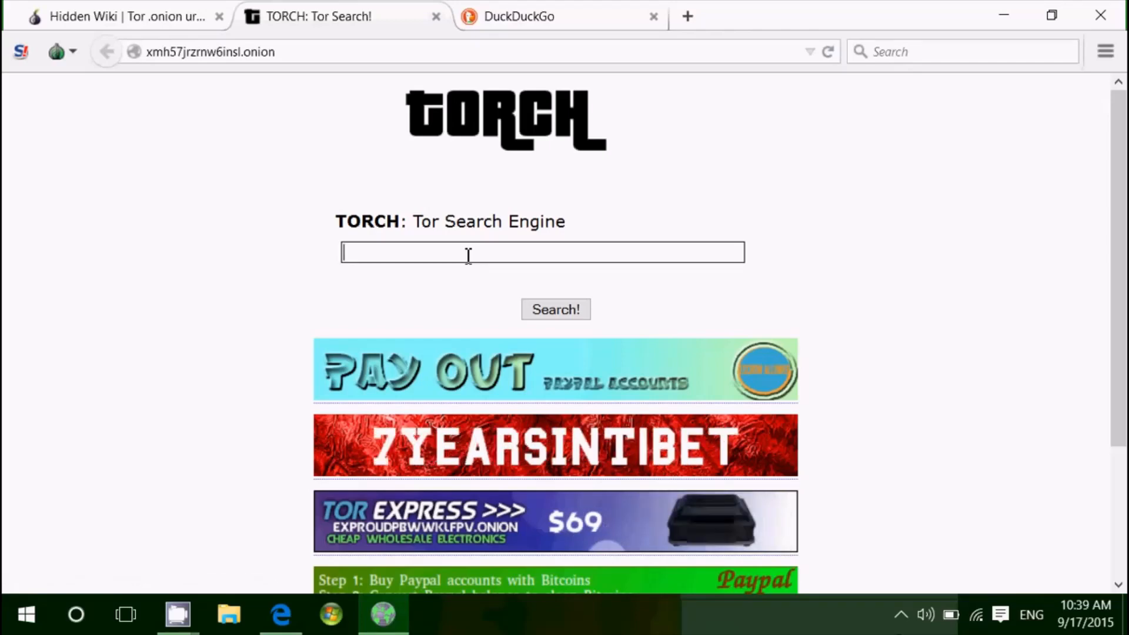
text(weather)
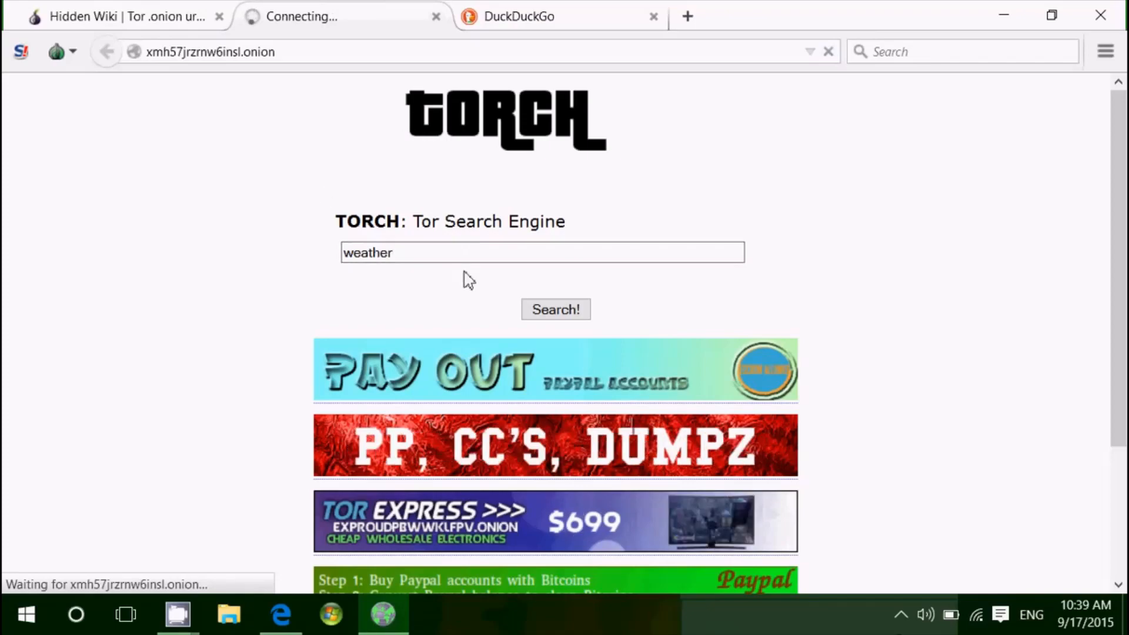
click(555, 309)
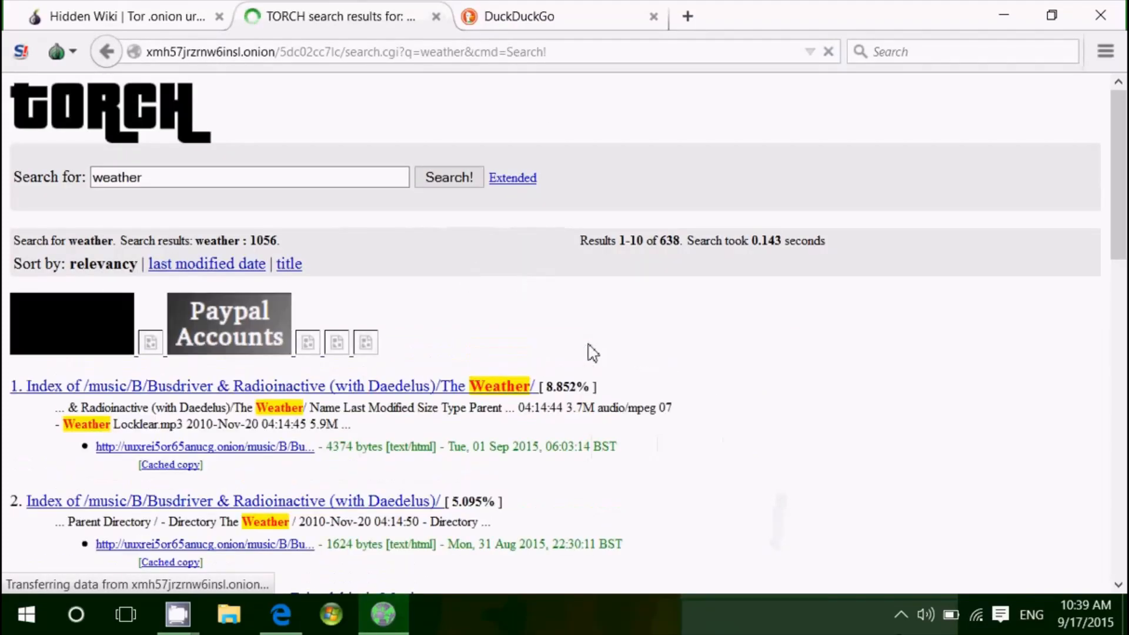
scroll(down, 3)
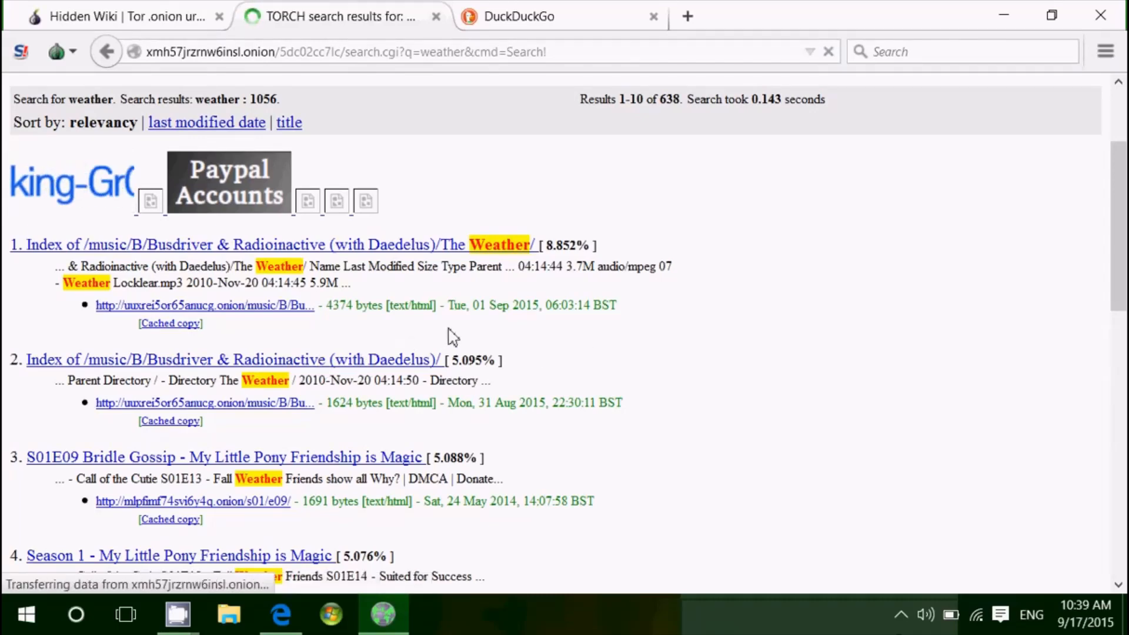
scroll(down, 3)
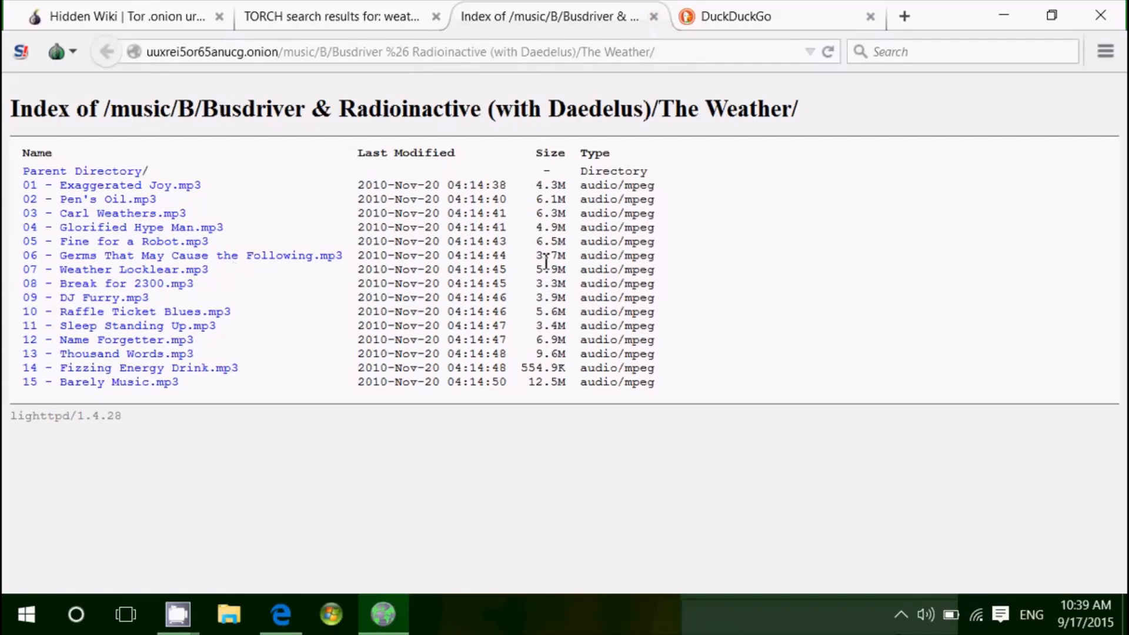
mouse_move(764, 454)
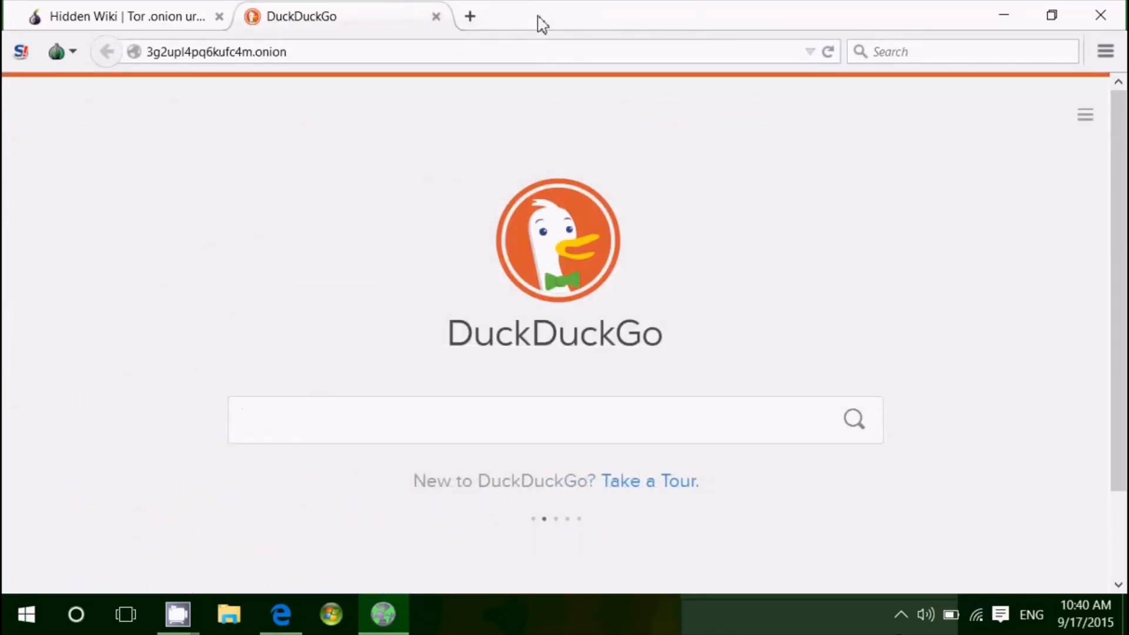
Click repeatedly on the Hidden Wiki page, then close the DuckDuckGo tab leaving only the Hidden Wiki
click(555, 420)
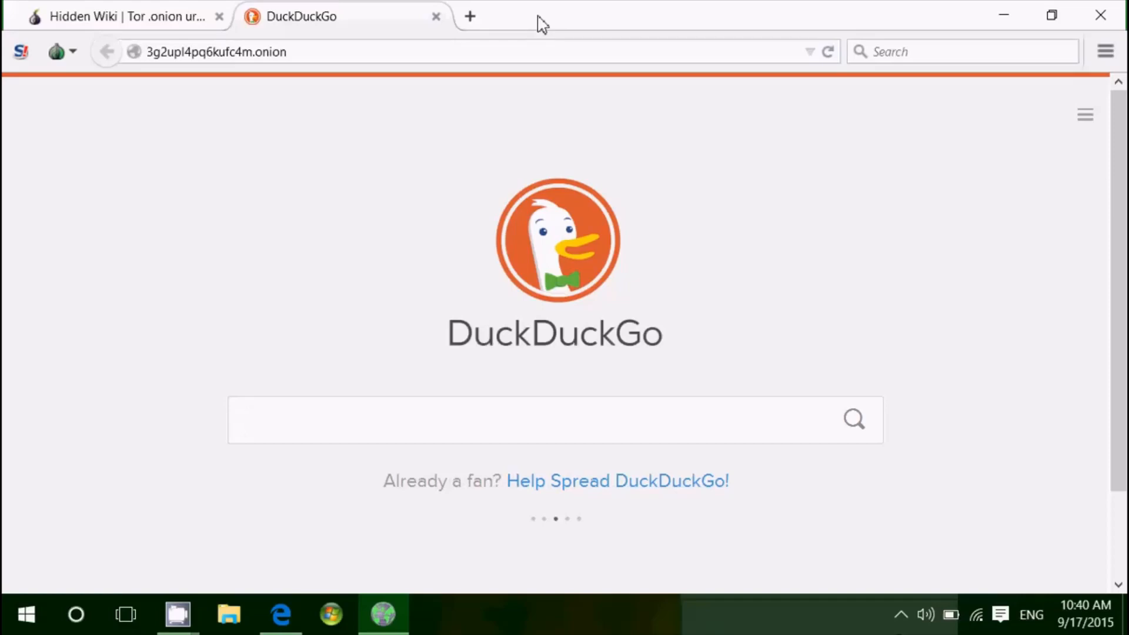
click(554, 420)
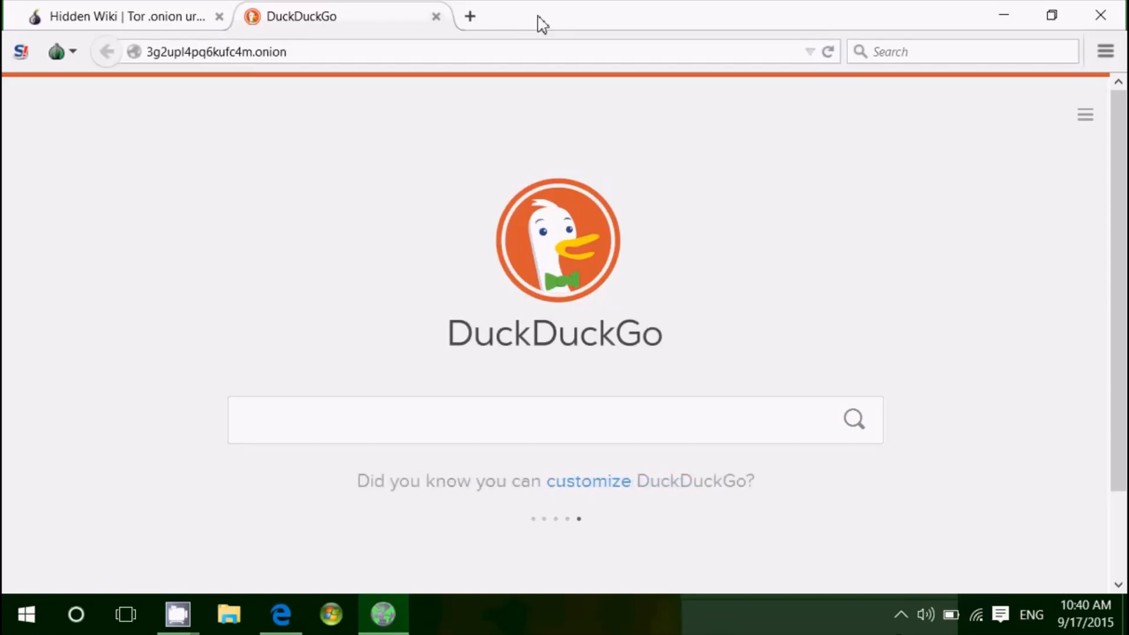
click(555, 420)
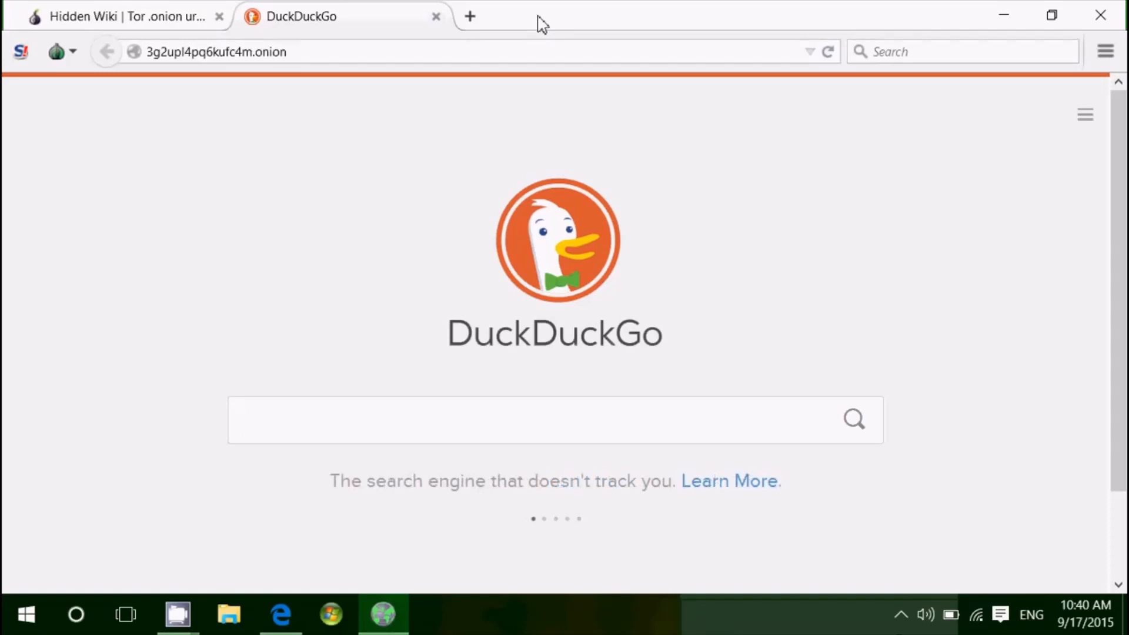
click(554, 420)
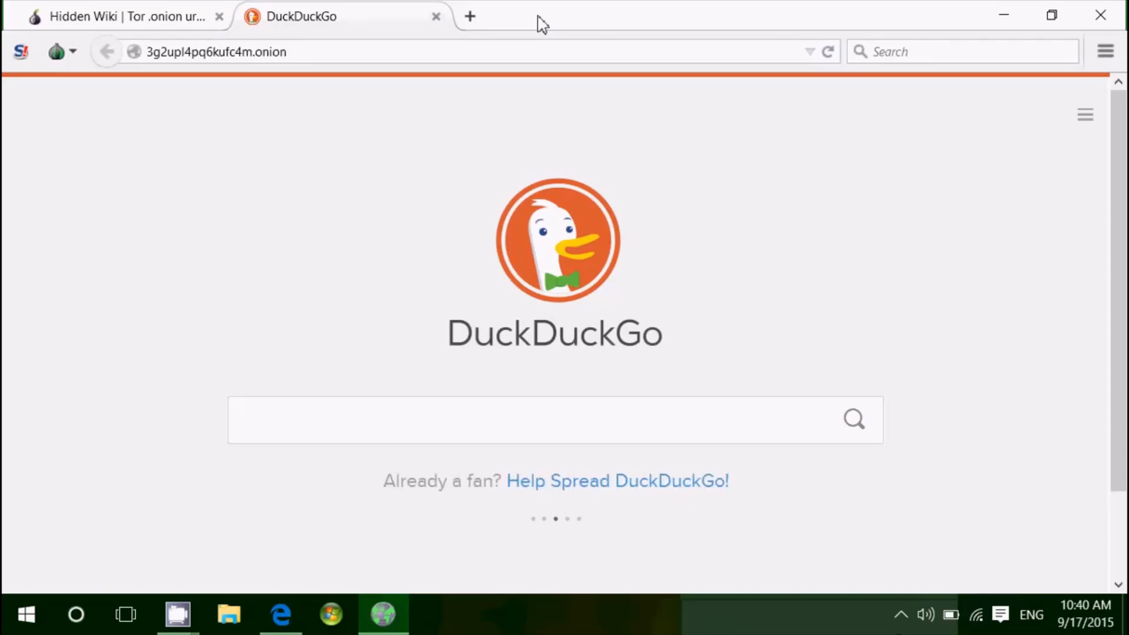
click(554, 420)
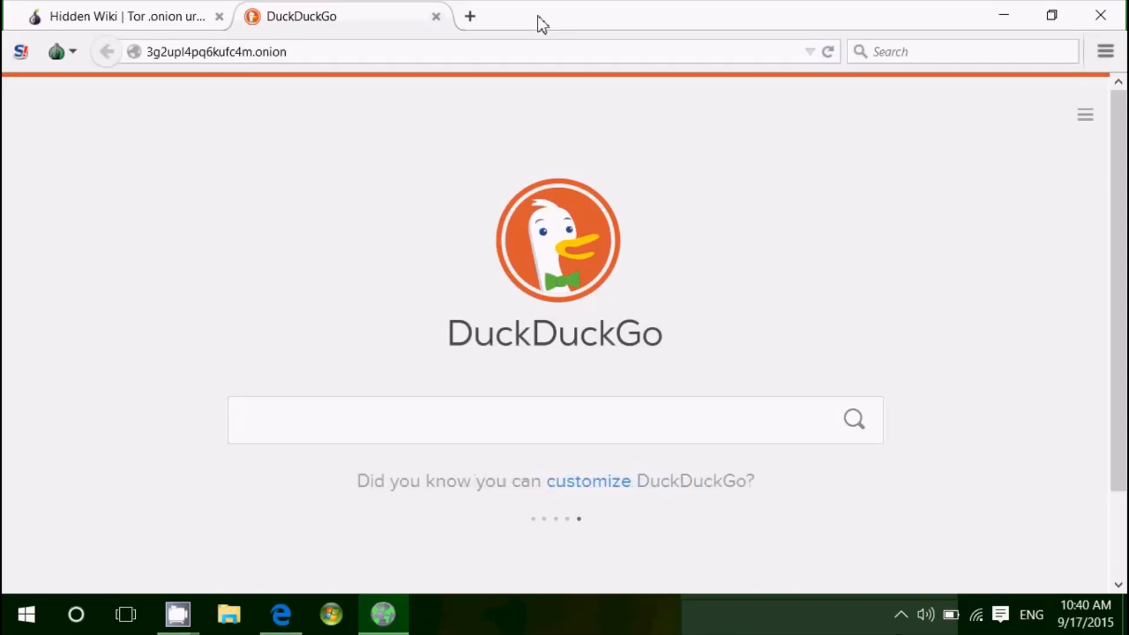
click(554, 420)
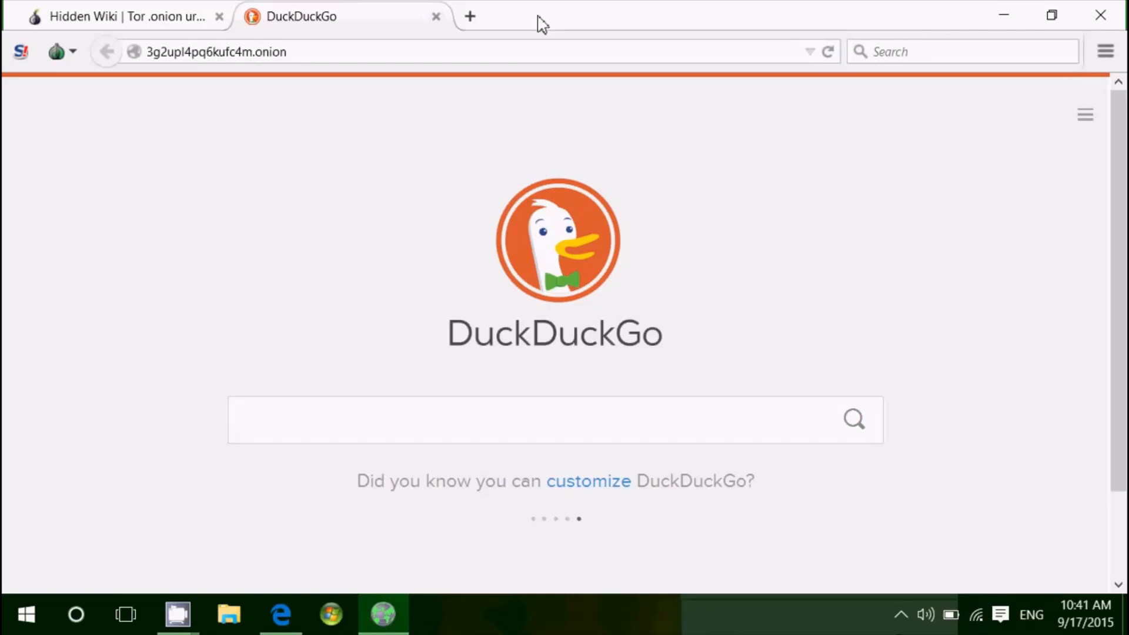
click(554, 420)
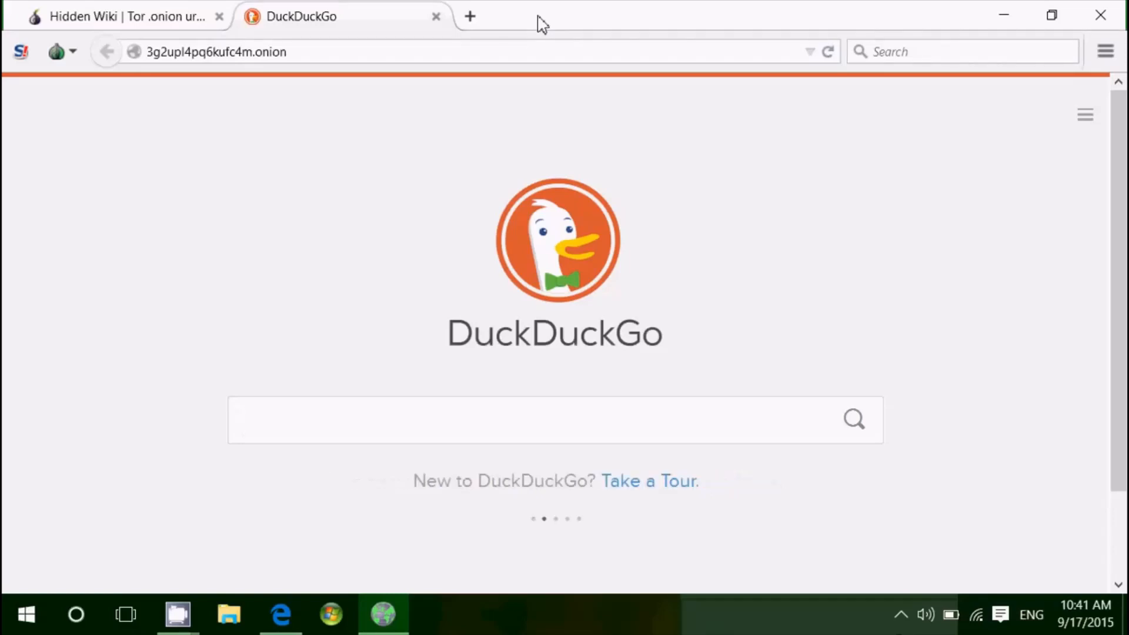
click(554, 420)
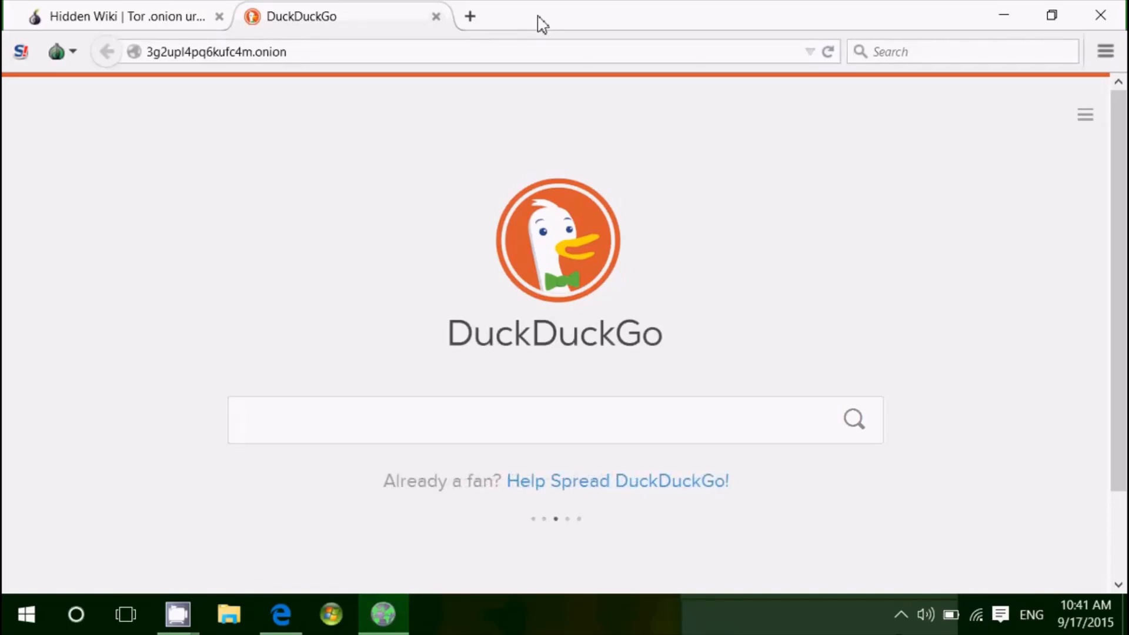
click(554, 420)
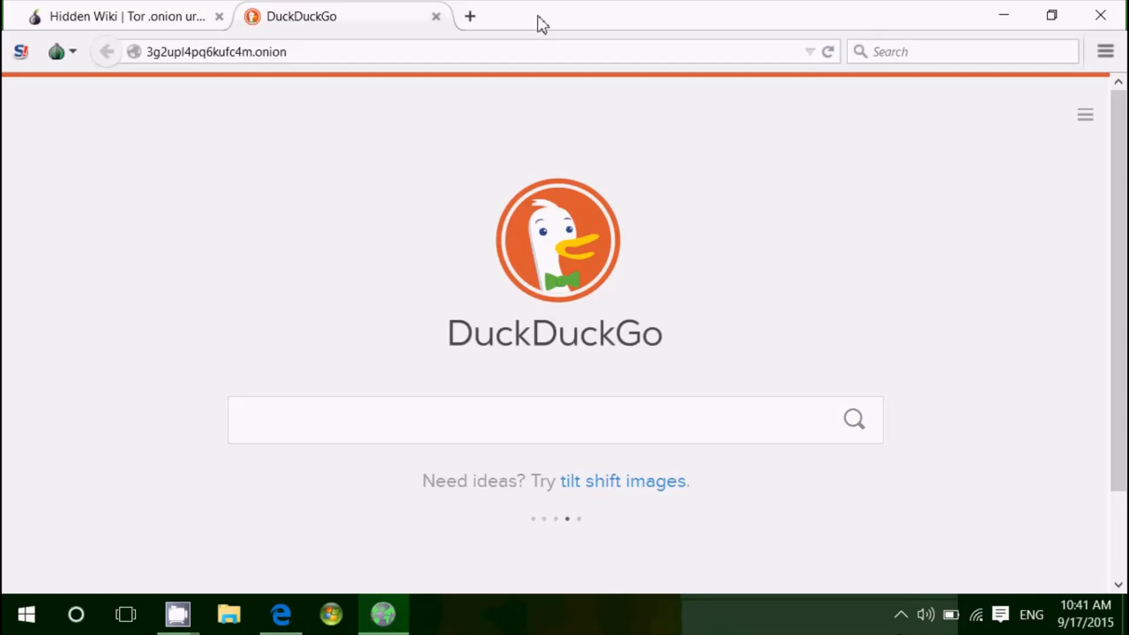
click(554, 420)
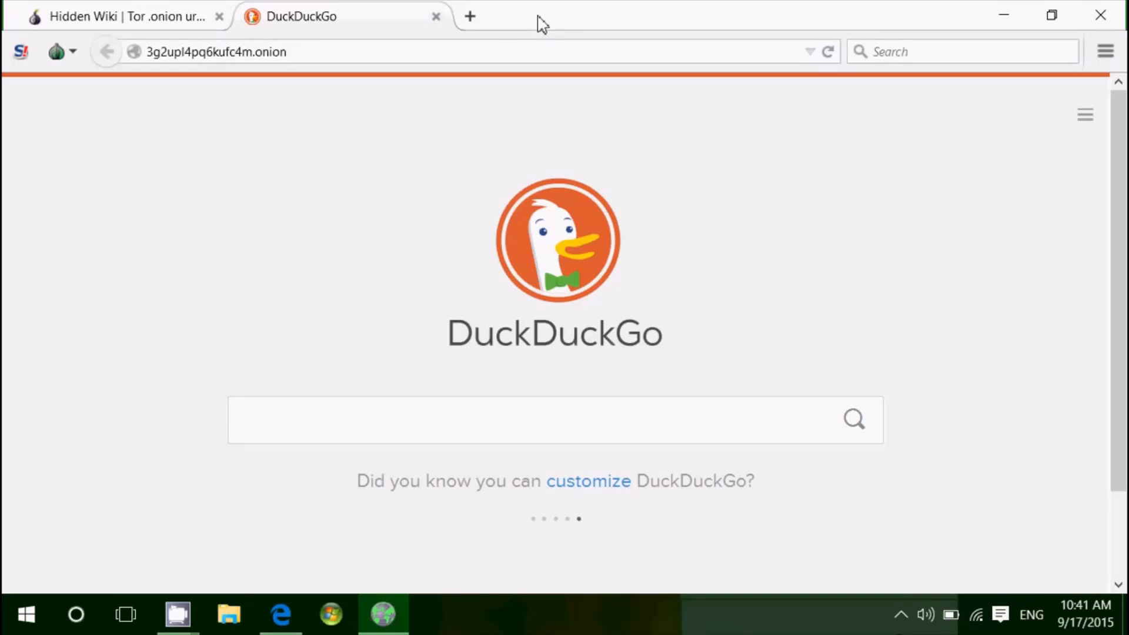
click(554, 420)
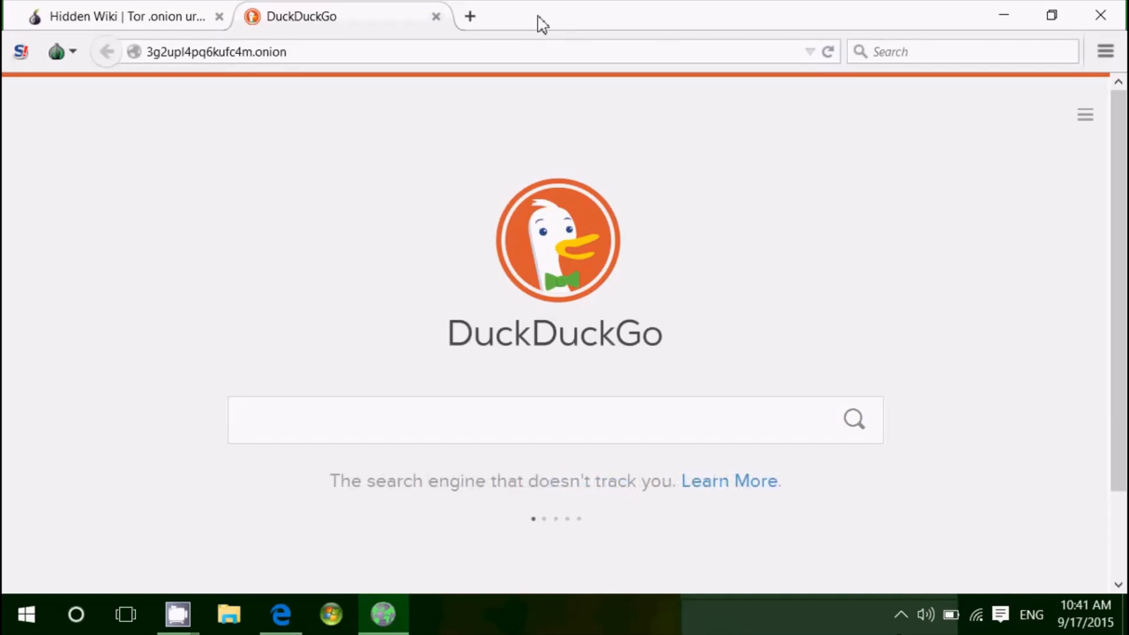
click(554, 420)
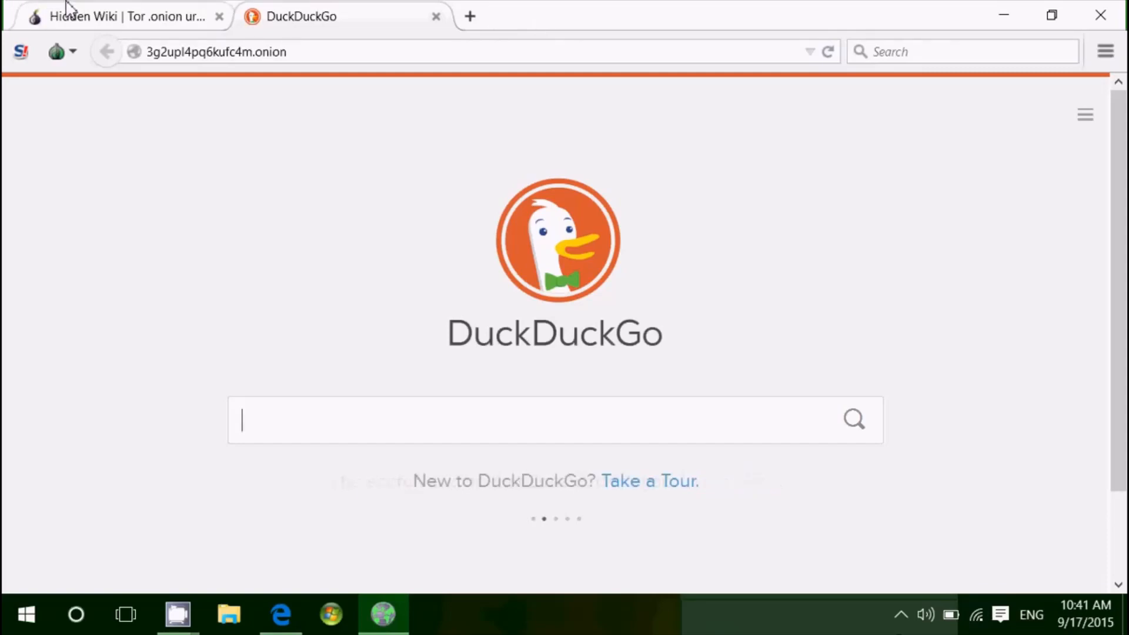
click(435, 16)
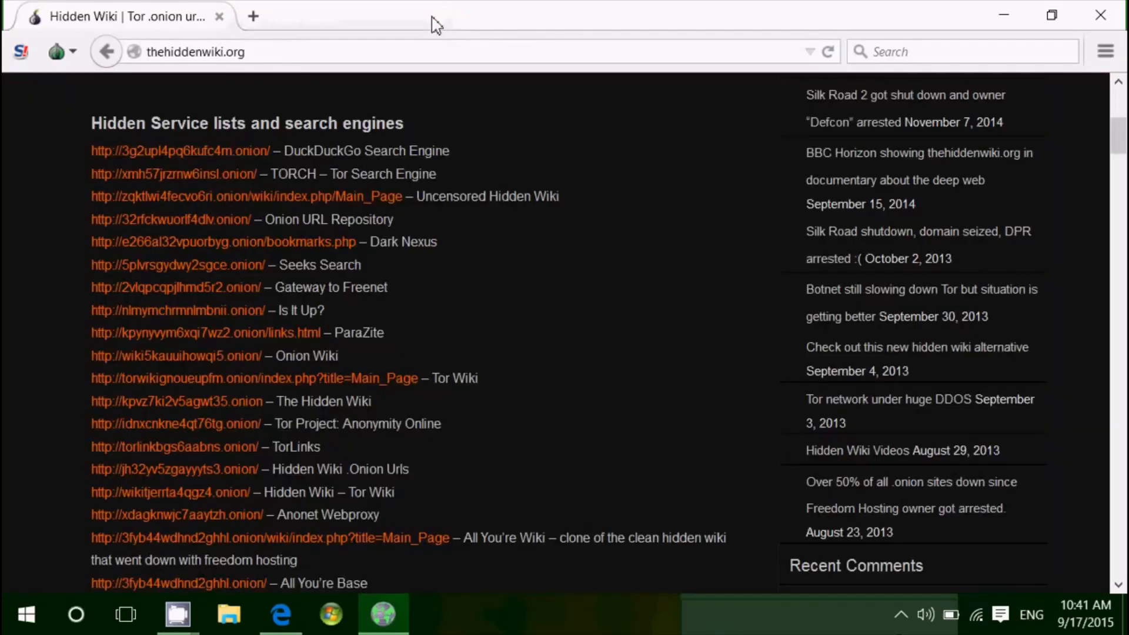
mouse_move(605, 254)
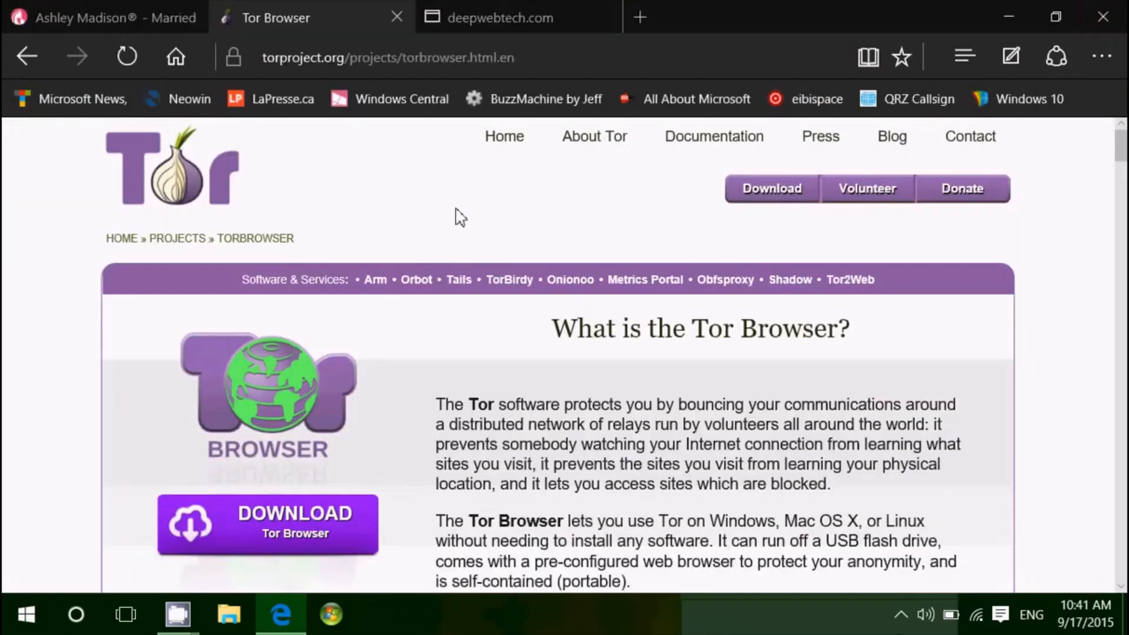
mouse_move(454, 231)
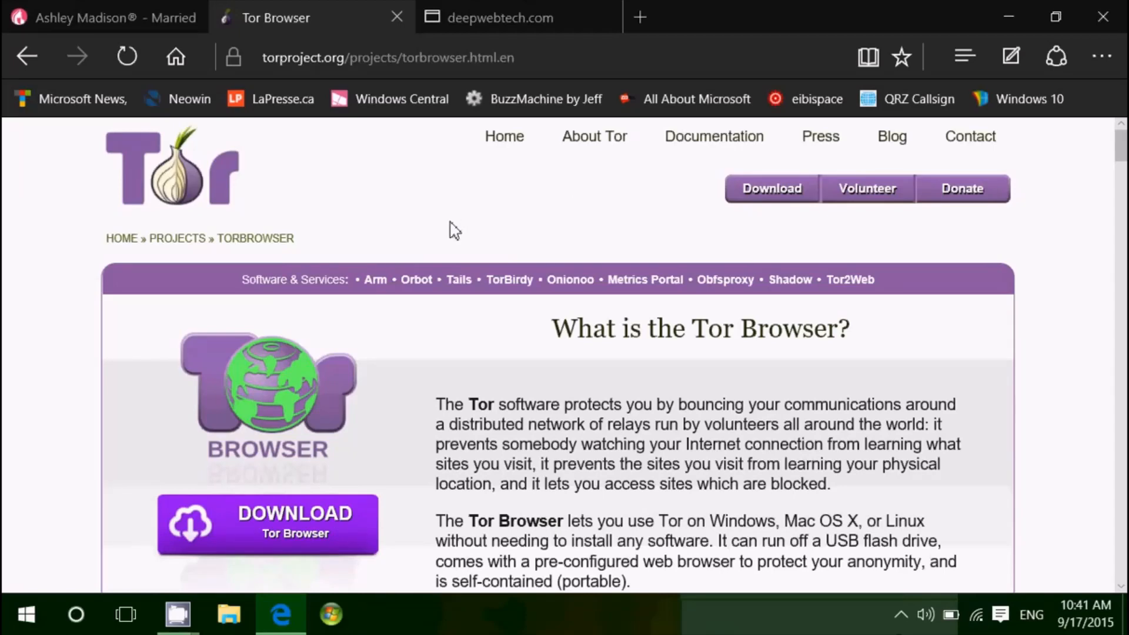